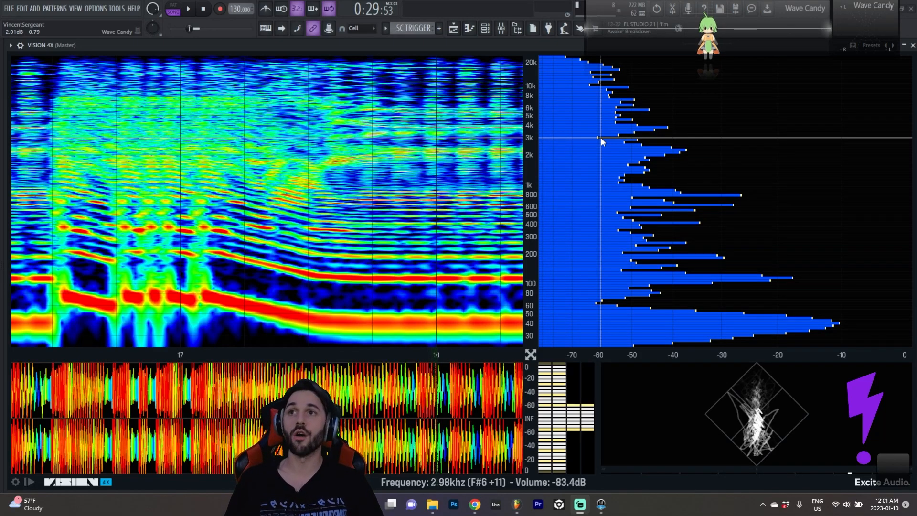
mouse_move(375, 286)
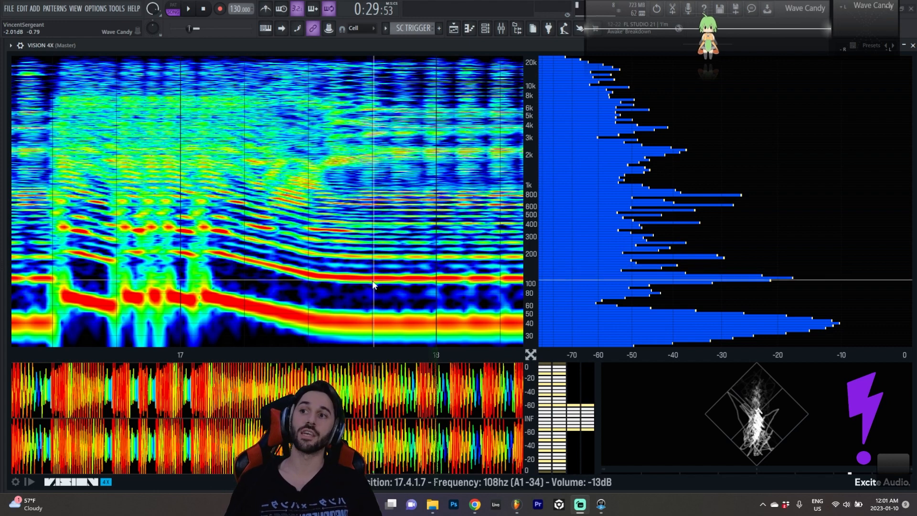
mouse_move(567, 218)
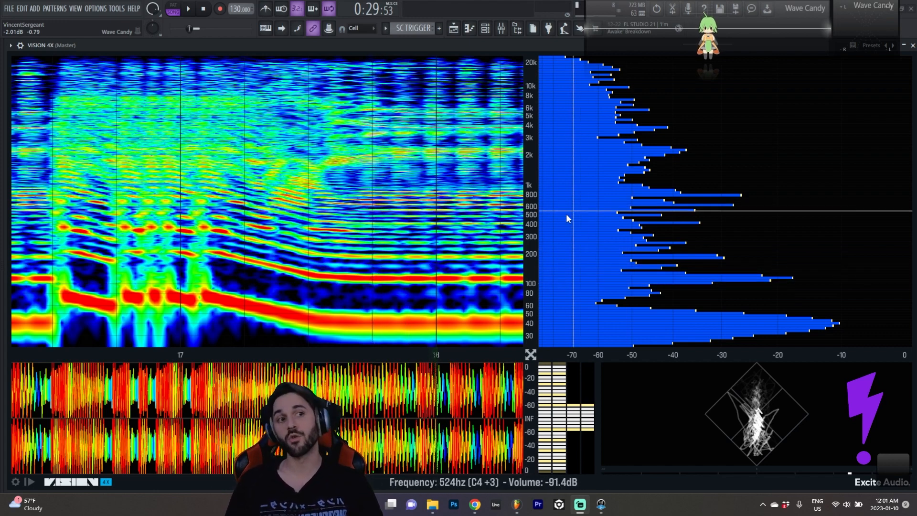
mouse_move(557, 237)
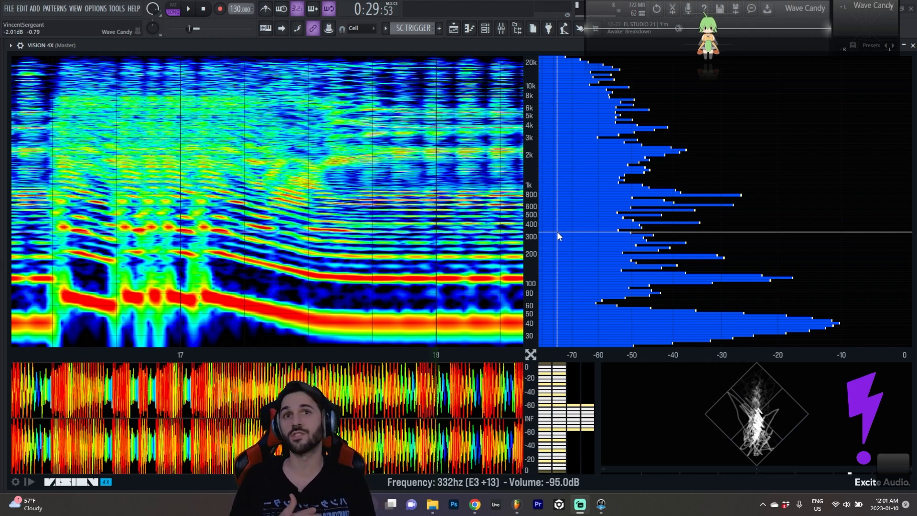
mouse_move(588, 216)
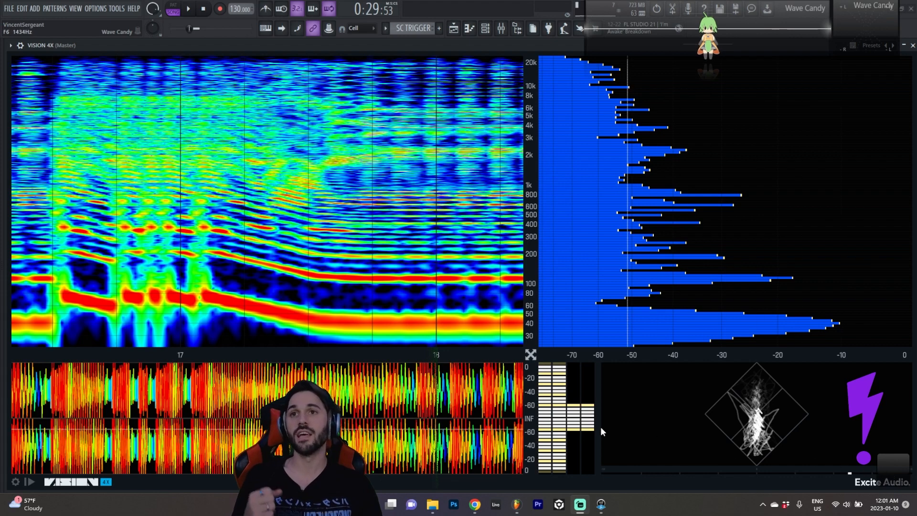
mouse_move(528, 298)
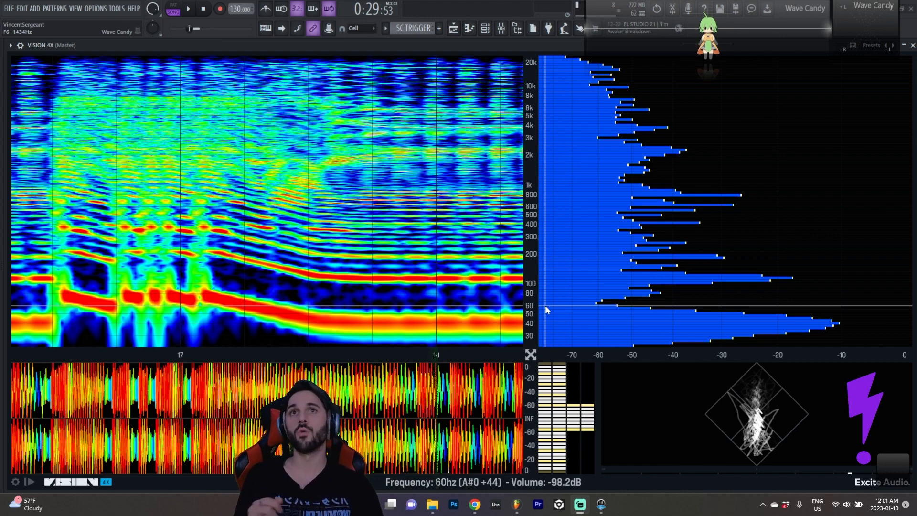
mouse_move(240, 275)
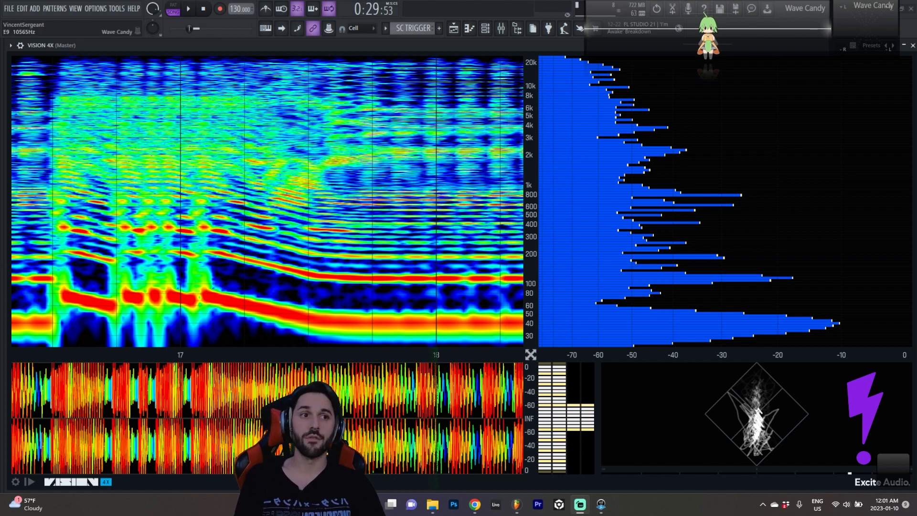
mouse_move(16, 482)
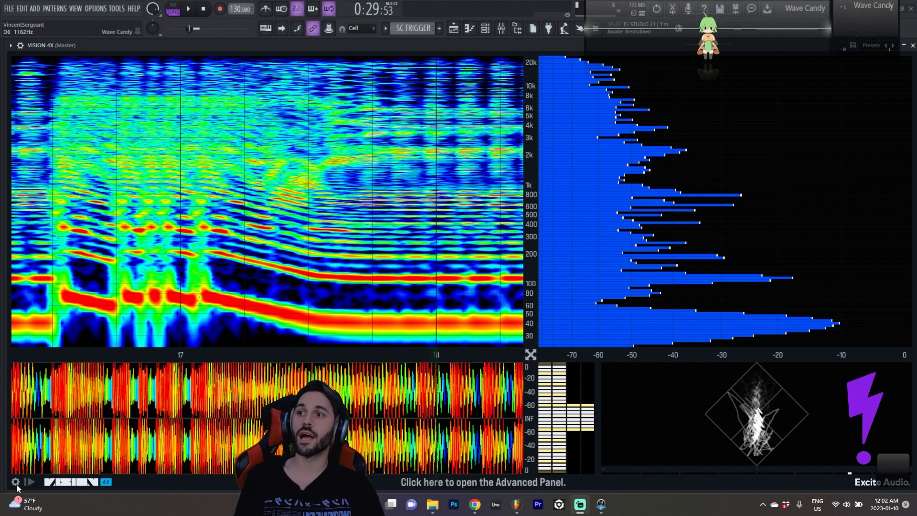
Step: Open the Advanced Panel, try General Mode set to Mid, then return it to Stereo
left_click(16, 482)
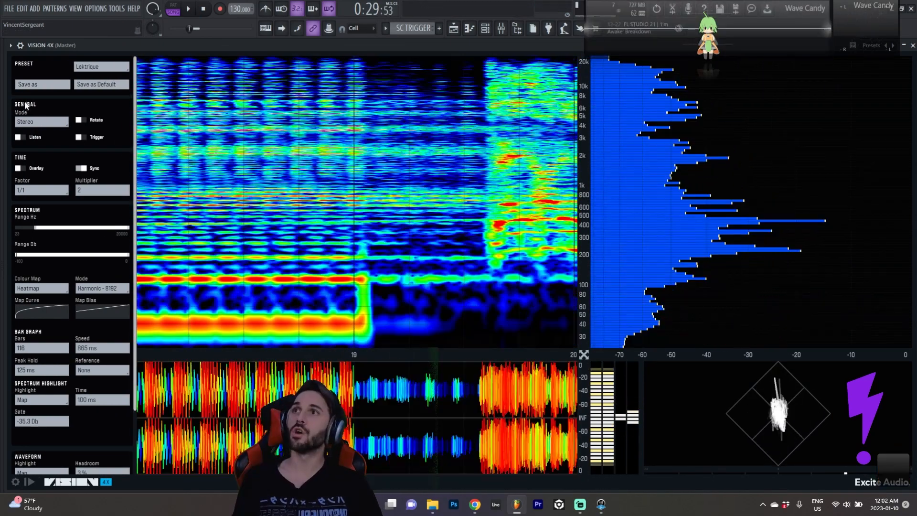
left_click(41, 121)
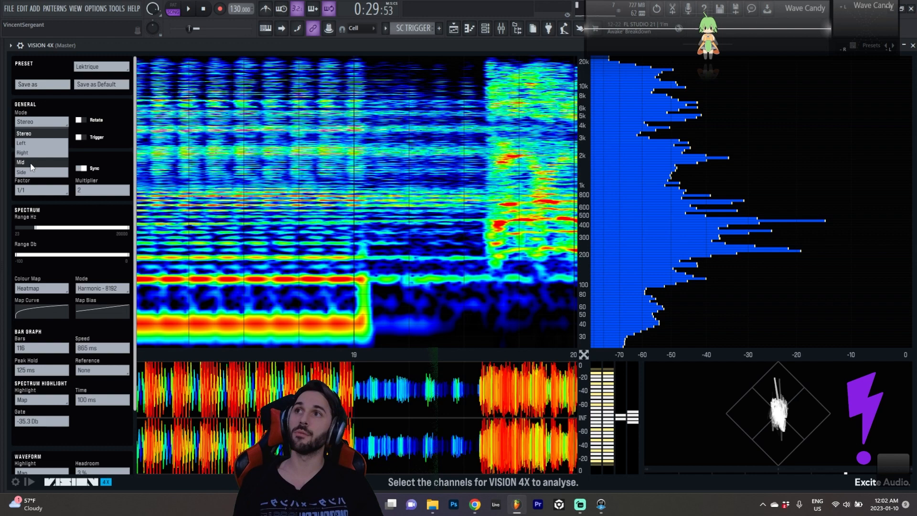
left_click(41, 121)
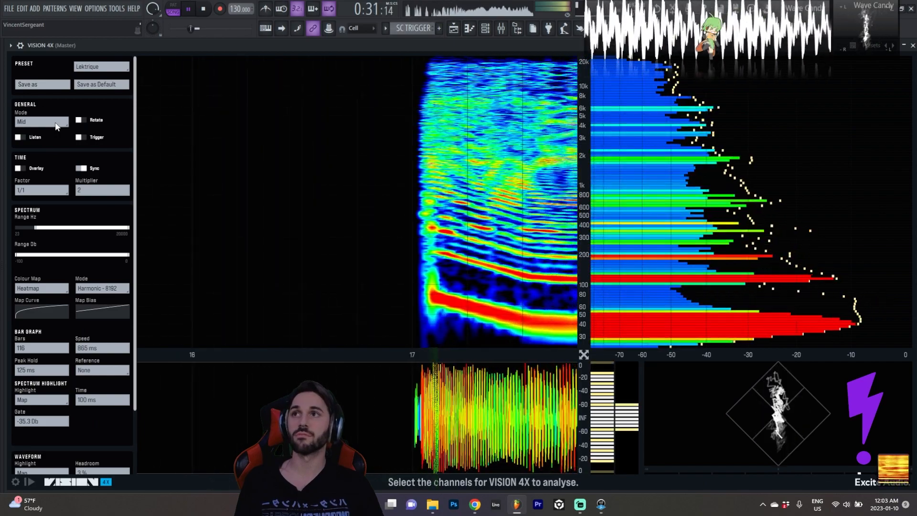
left_click(41, 121)
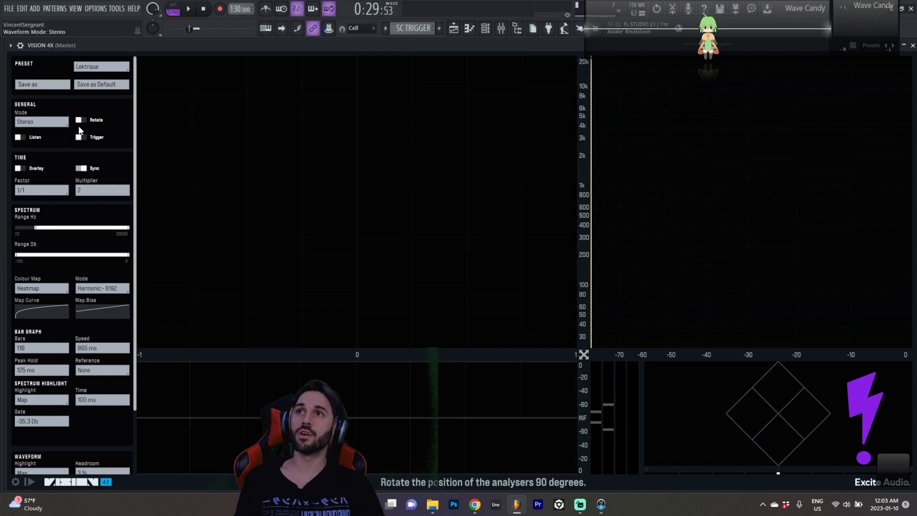
left_click(81, 121)
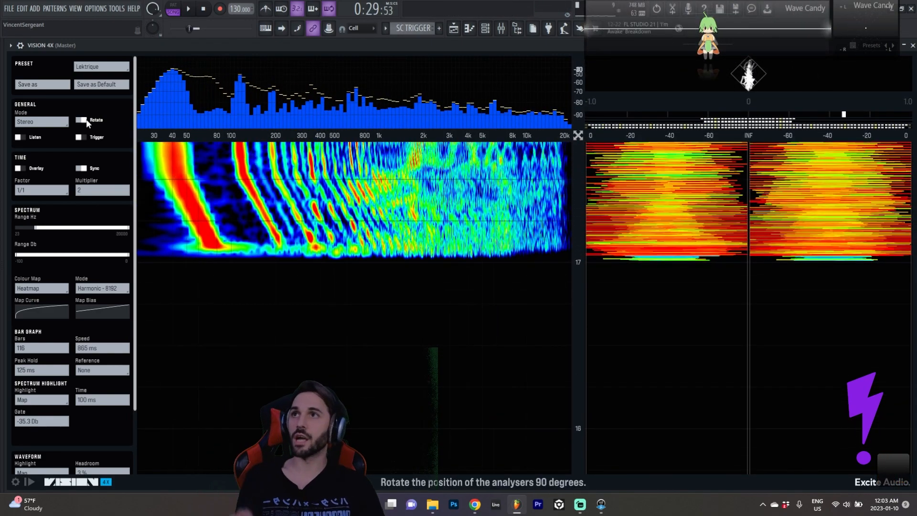
left_click(80, 121)
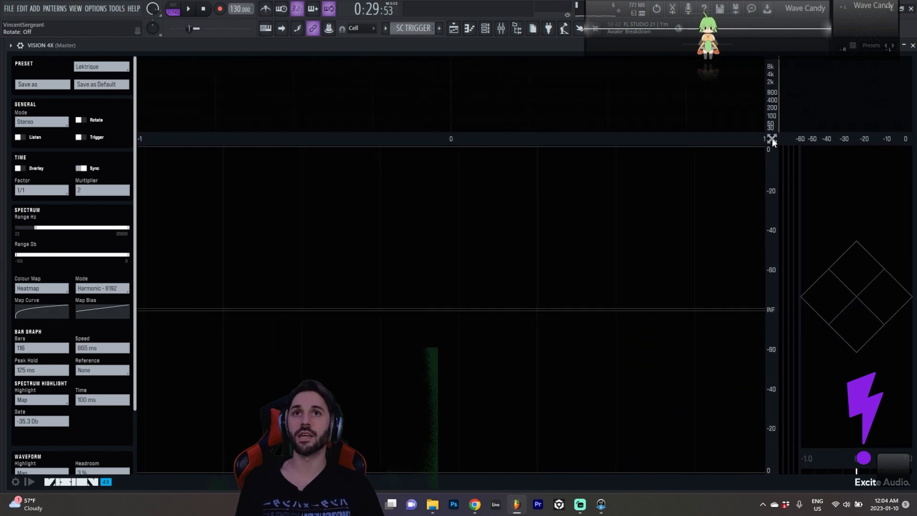
left_click(188, 9)
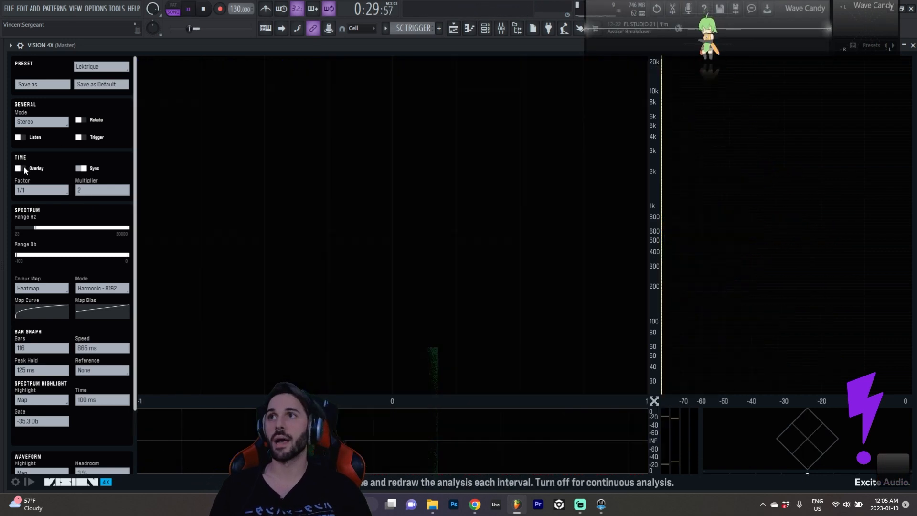
left_click(187, 8)
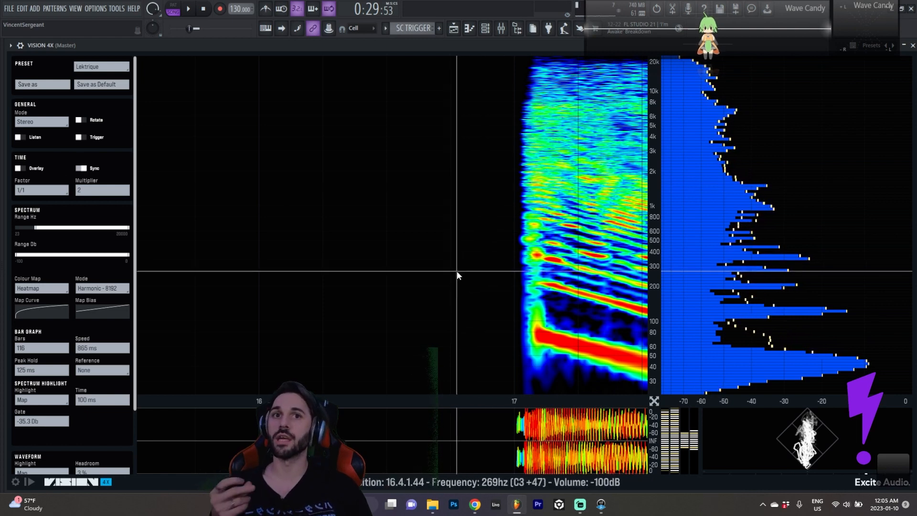
mouse_move(726, 210)
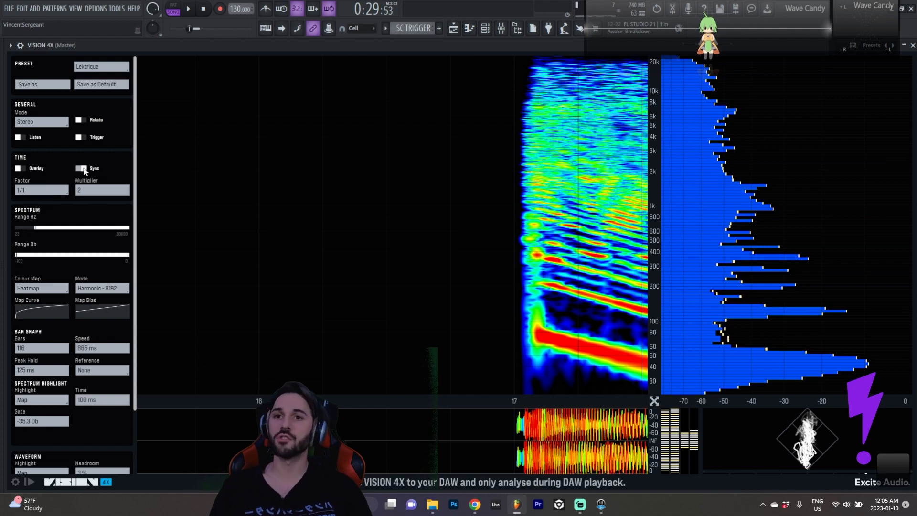
left_click(80, 167)
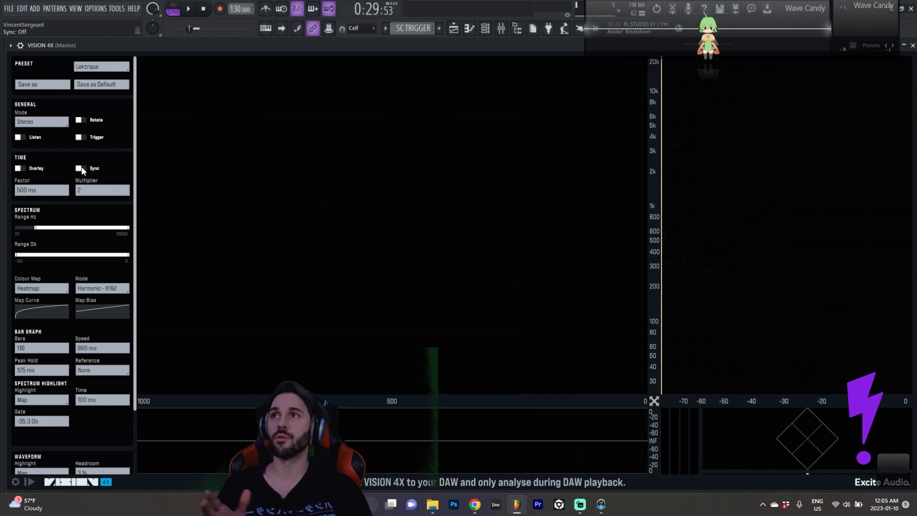
left_click(80, 169)
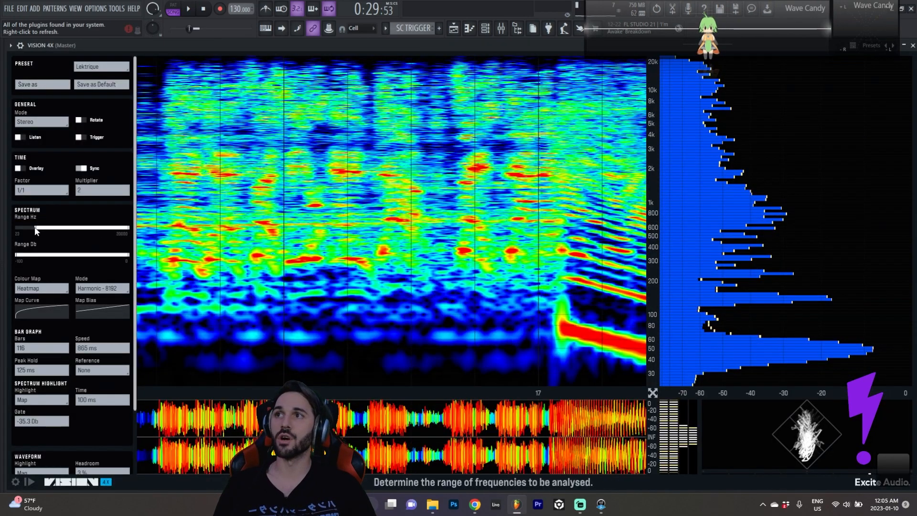
Step: Try a 5.72 kHz frequency floor, restore 22 Hz, then set the dB floor to -78 dB
left_click_drag(35, 228, 109, 228)
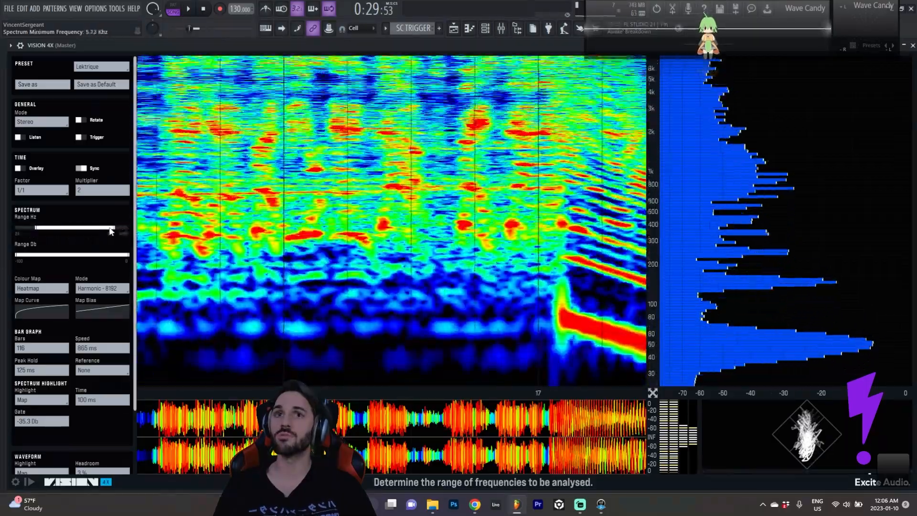
left_click_drag(112, 228, 123, 227)
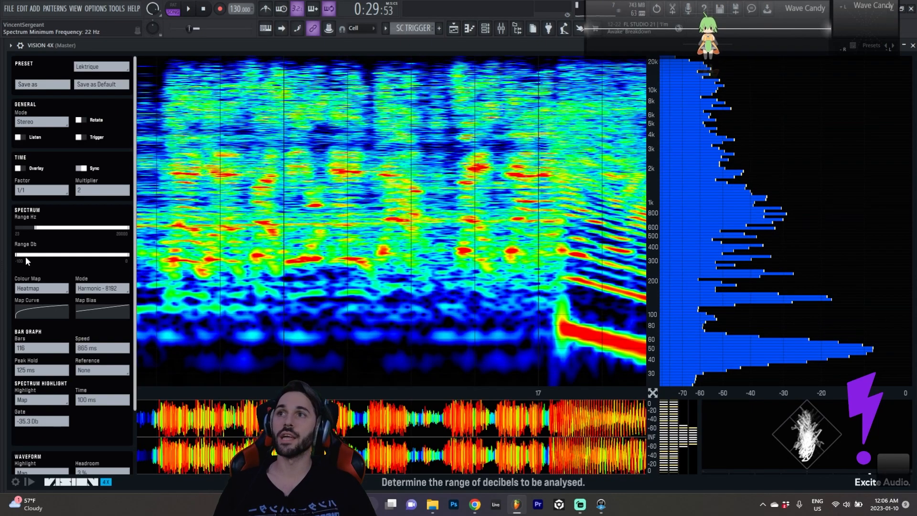
left_click_drag(24, 253, 12, 254)
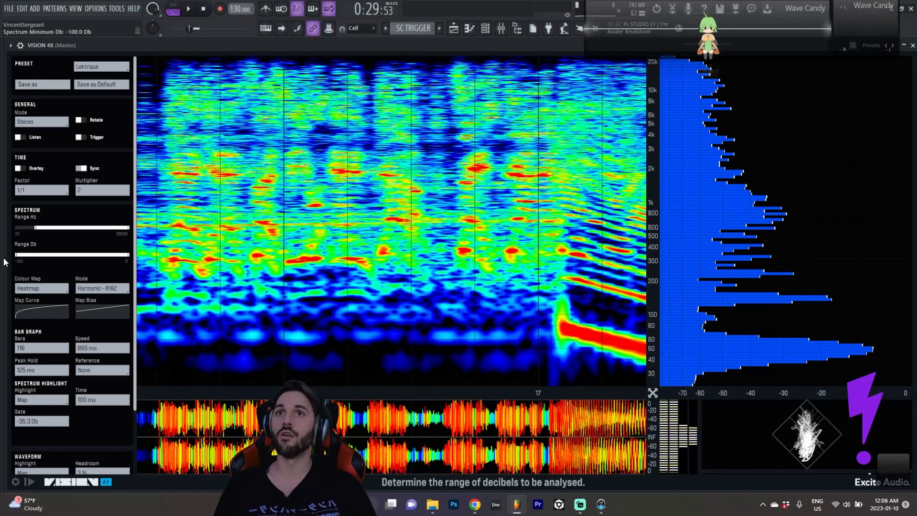
left_click_drag(32, 254, 86, 254)
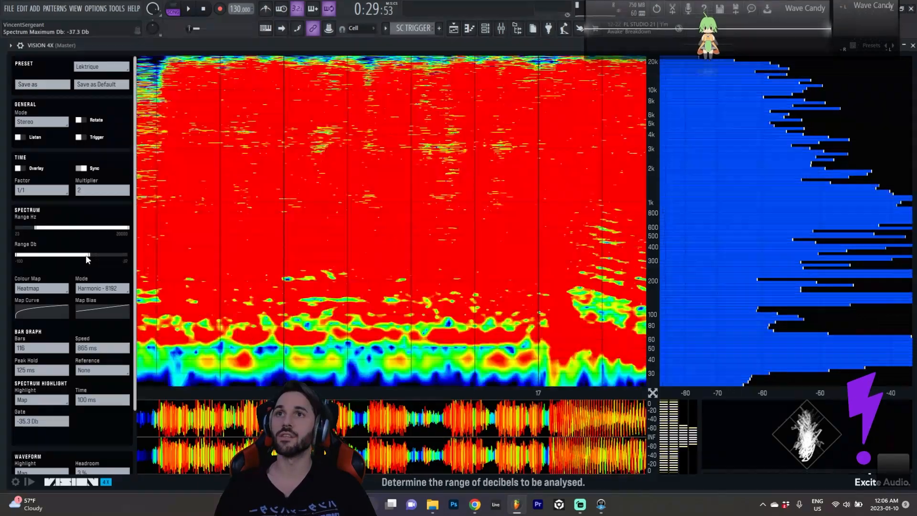
left_click_drag(86, 255, 18, 255)
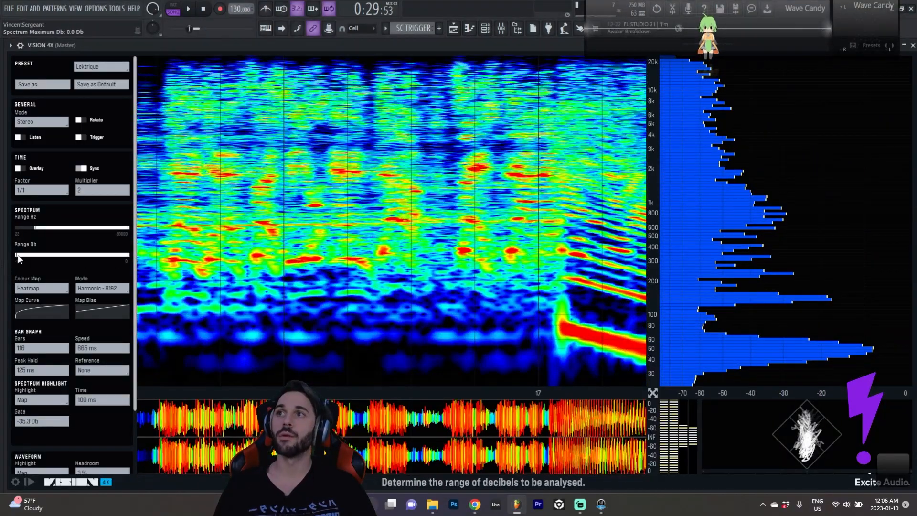
left_click_drag(9, 255, 44, 260)
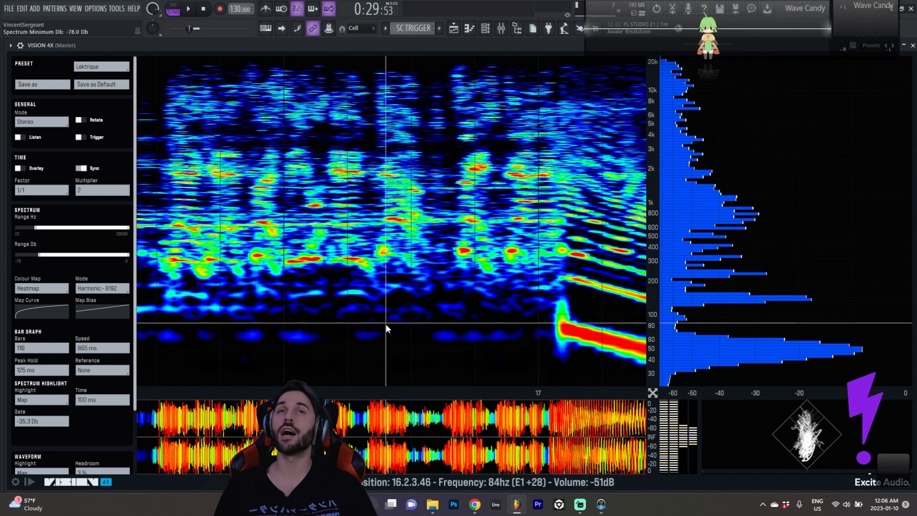
mouse_move(116, 266)
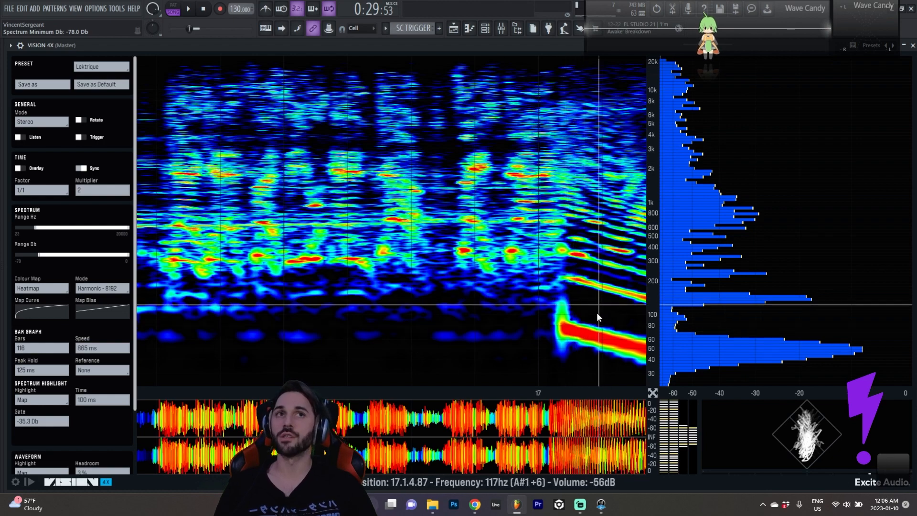
mouse_move(114, 301)
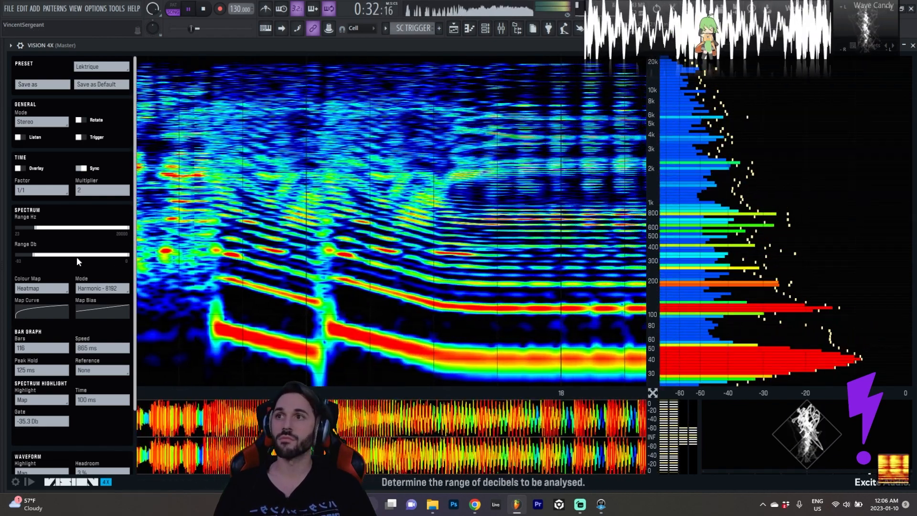
Step: Try the Rocket and Viridis colour maps, then settle on Turbo
left_click(41, 288)
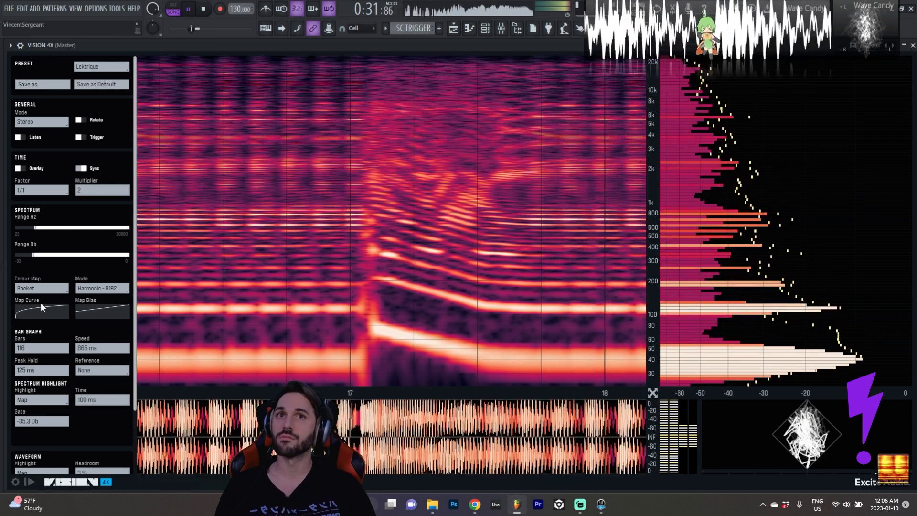
left_click(41, 287)
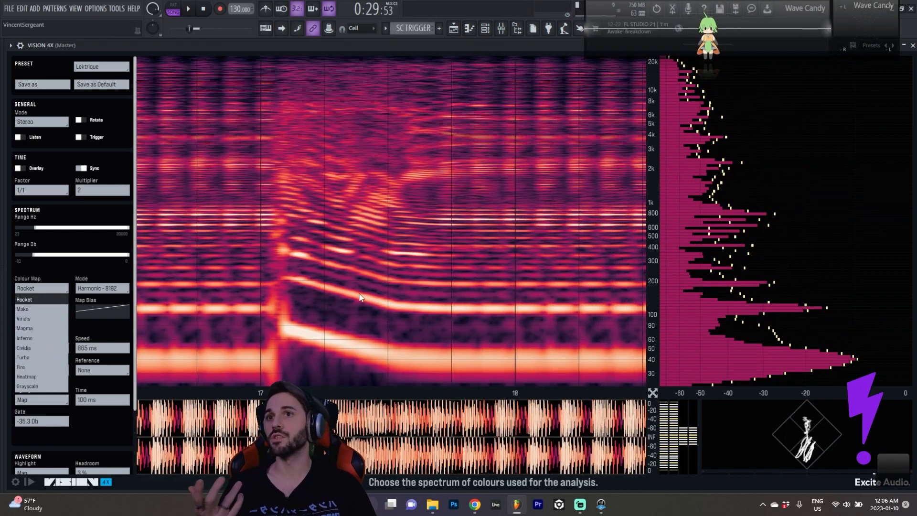
left_click(41, 289)
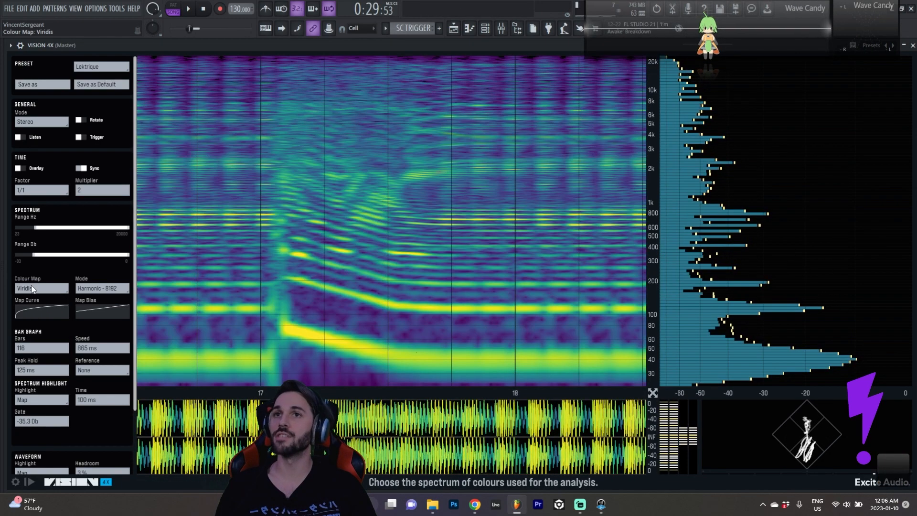
left_click(41, 288)
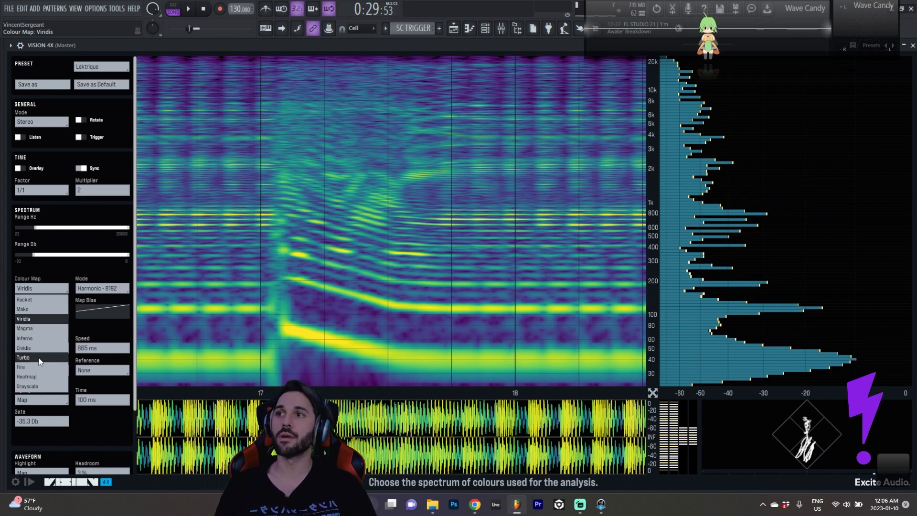
left_click(24, 357)
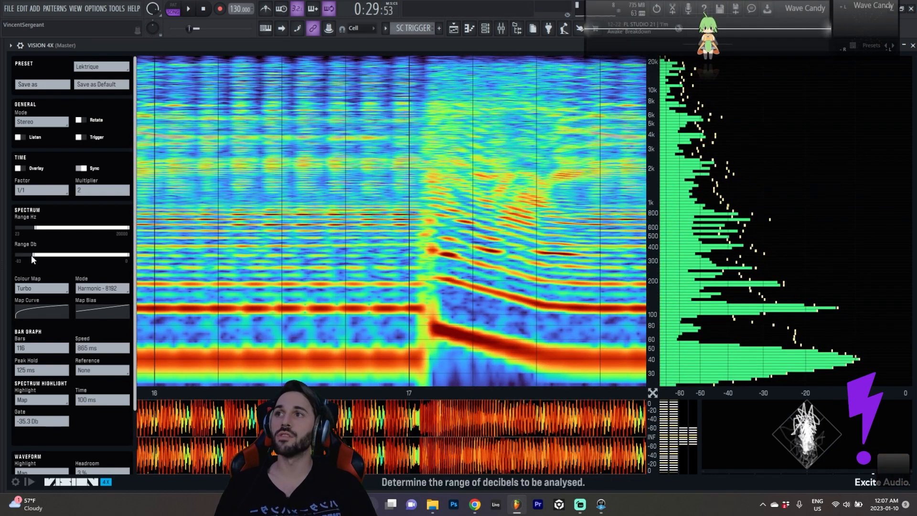
Step: Raise the spectrum dB floor to about -55 dB, then lower it to about -71 dB
left_click_drag(47, 255, 68, 254)
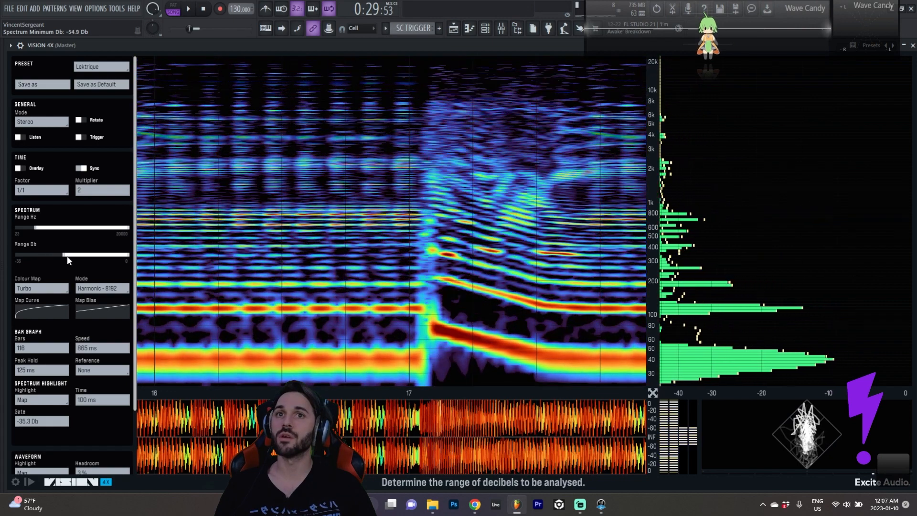
left_click_drag(67, 255, 54, 255)
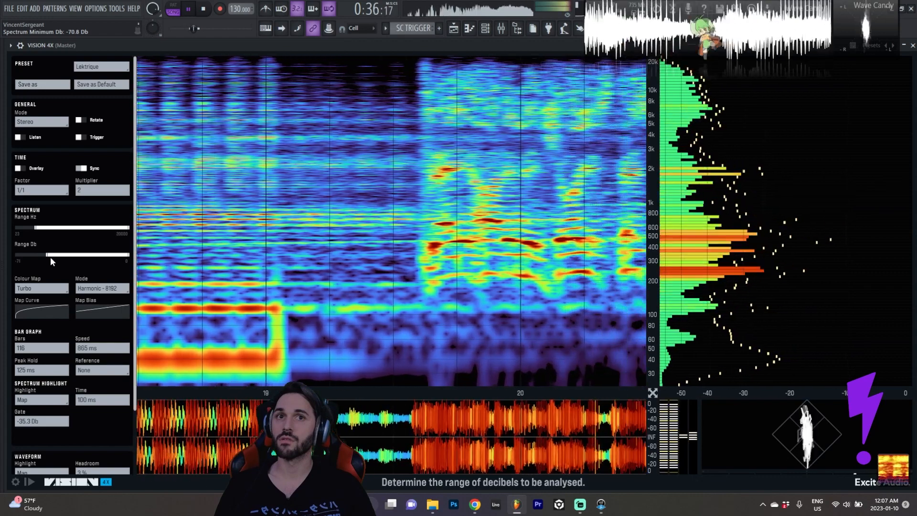
Step: Set the spectrum Mode to Transient – 2048 and show the song's playlist arrangement
left_click(102, 288)
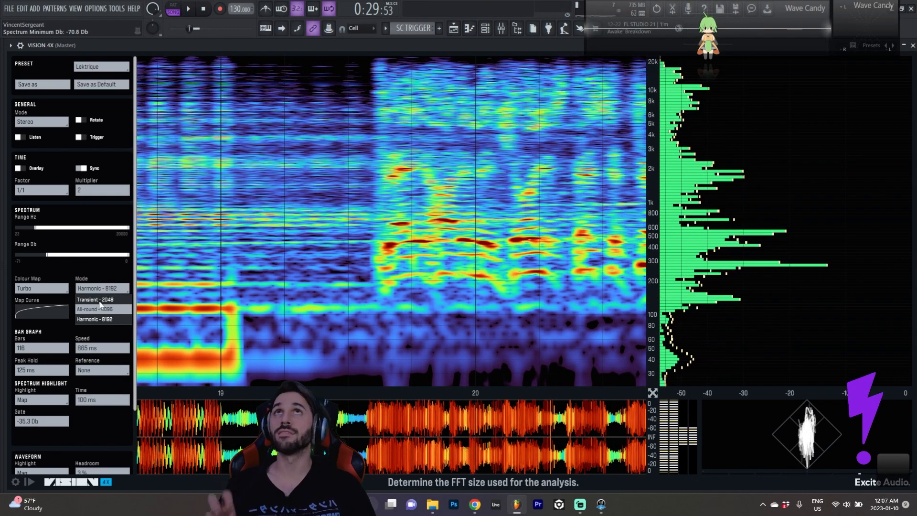
left_click(95, 299)
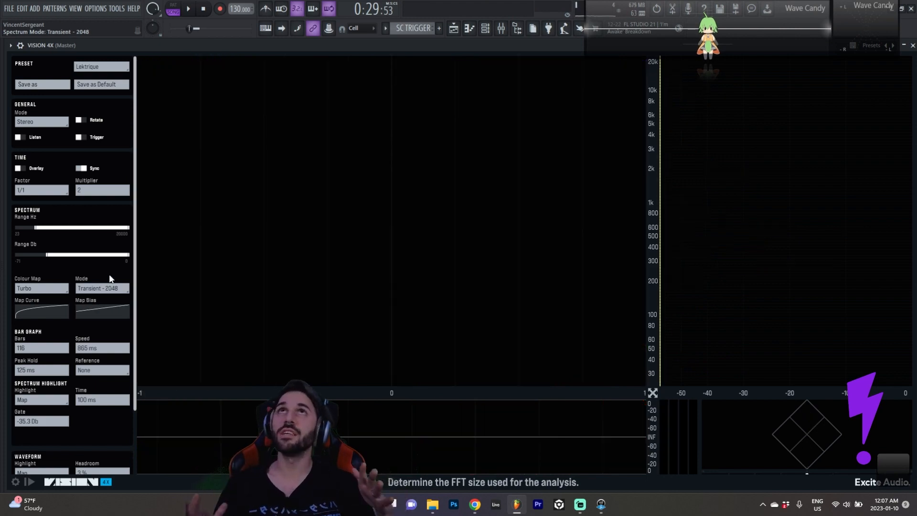
left_click(101, 288)
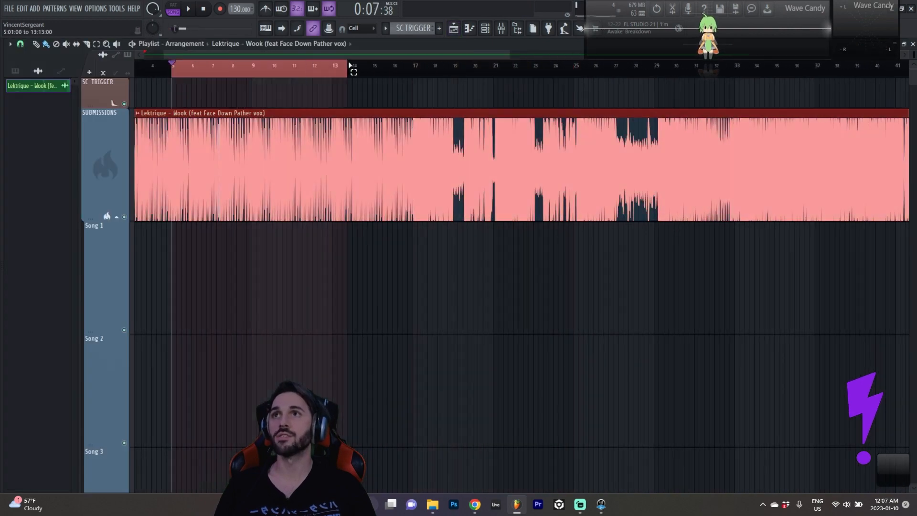
Step: Play the drum section and set the colour map to Heatmap under Transient – 2048
left_click(186, 9)
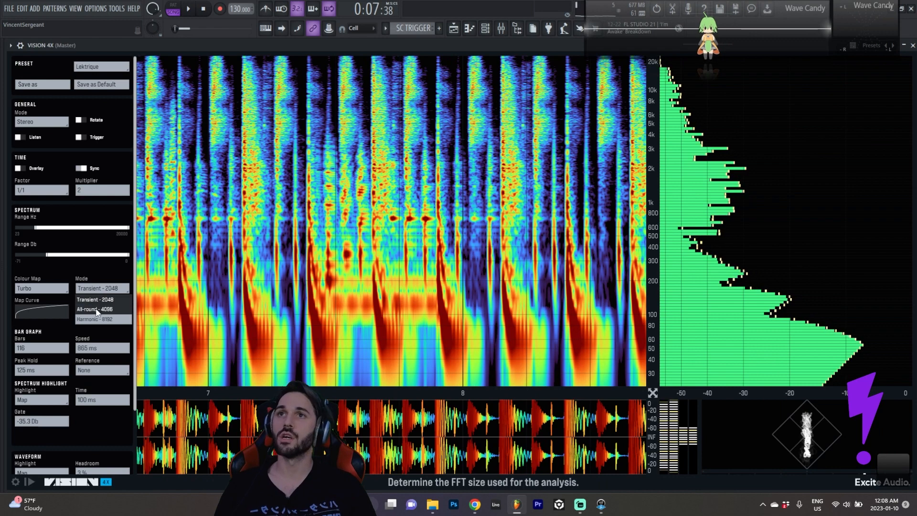
left_click(41, 287)
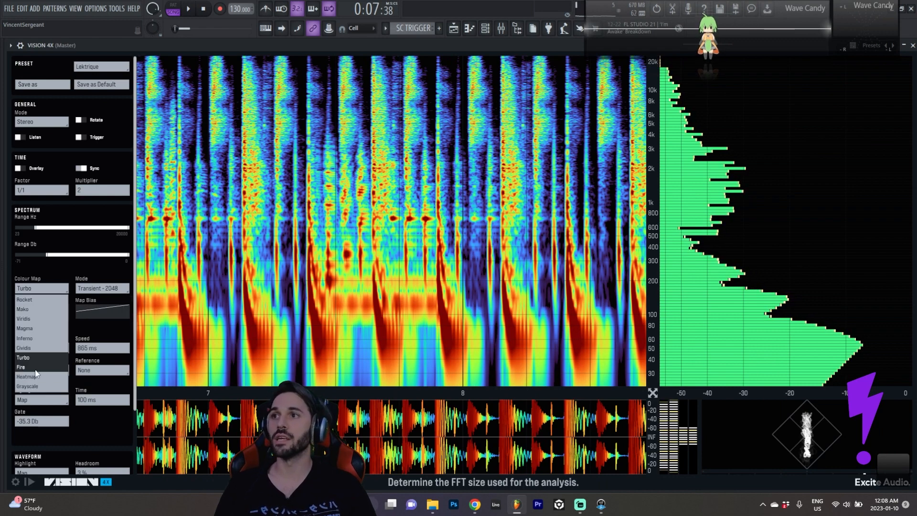
left_click(27, 375)
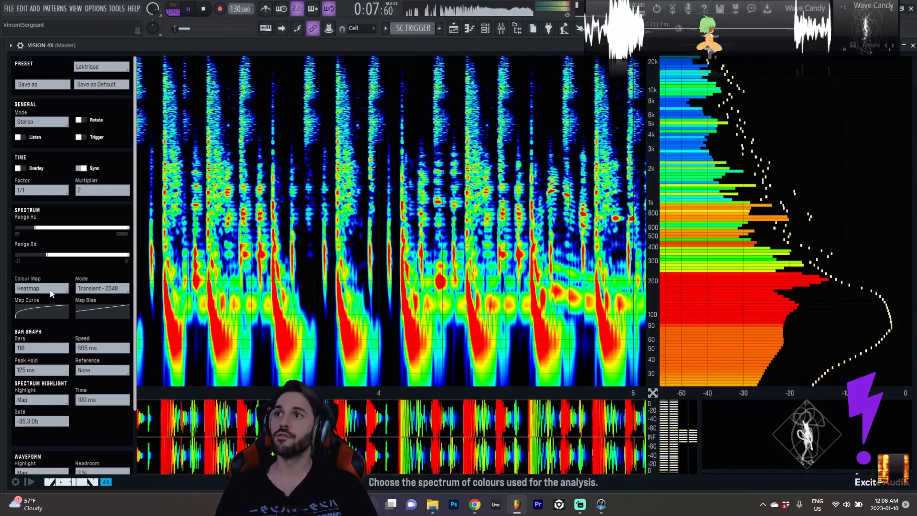
left_click(41, 288)
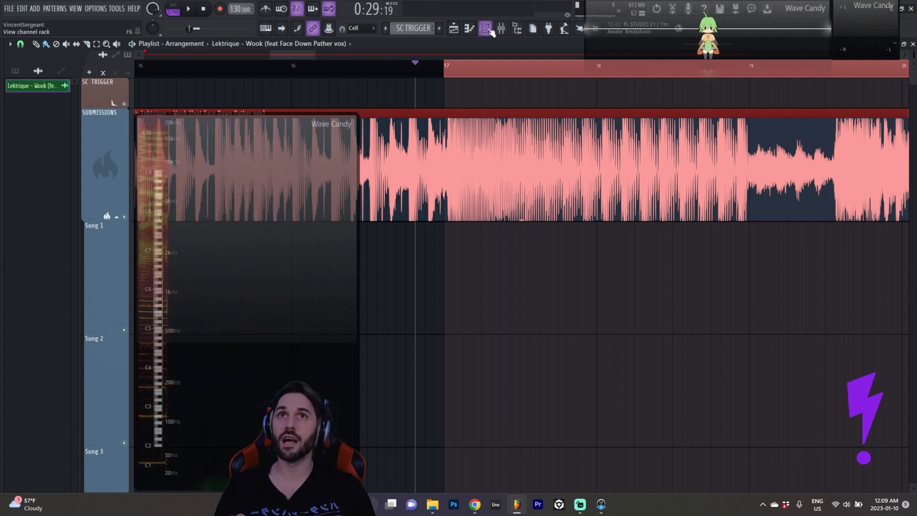
Step: Open the 3x Osc plugin from the channel rack and adjust its oscillator tuning
left_click(484, 28)
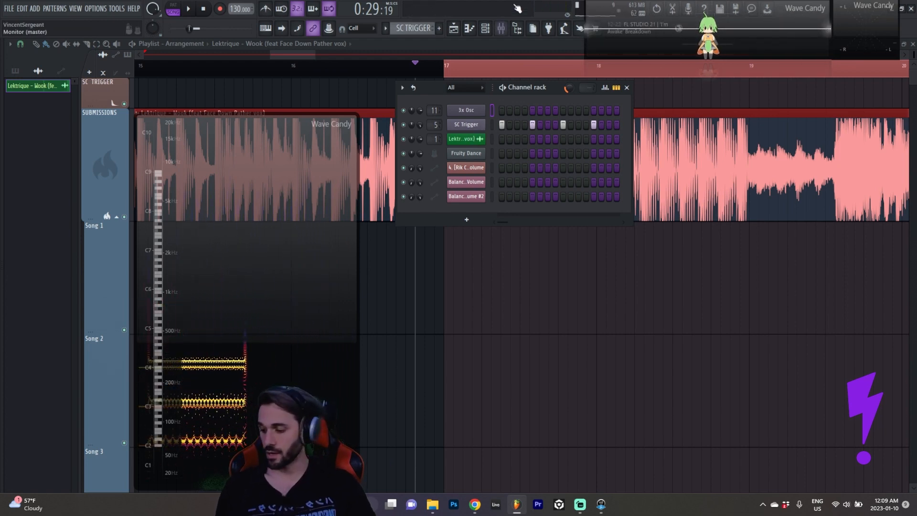
left_click(466, 110)
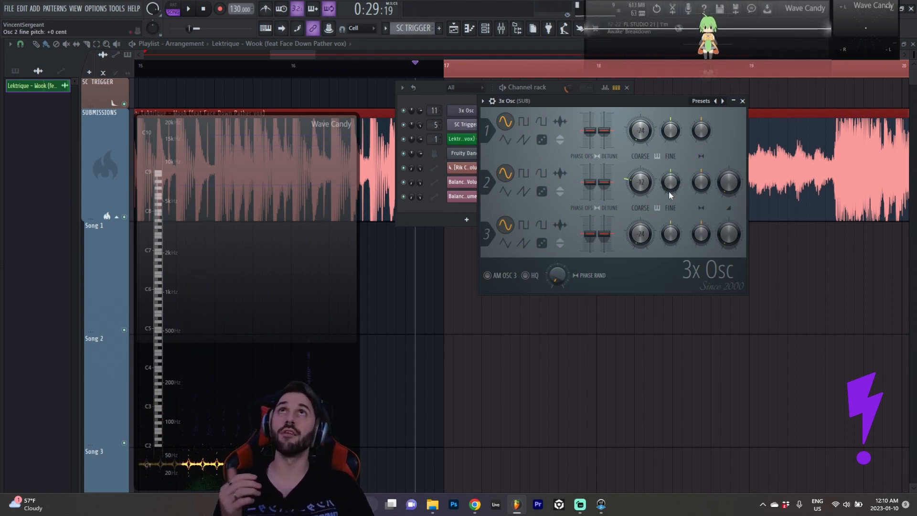
left_click(743, 101)
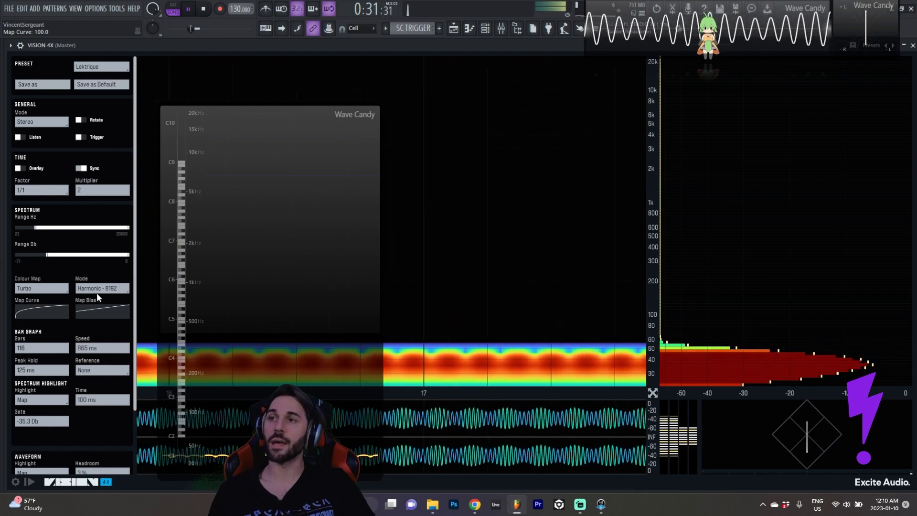
Step: Switch the sine tone's spectrum Mode from Harmonic – 8192 to All-round – 4096
left_click(101, 287)
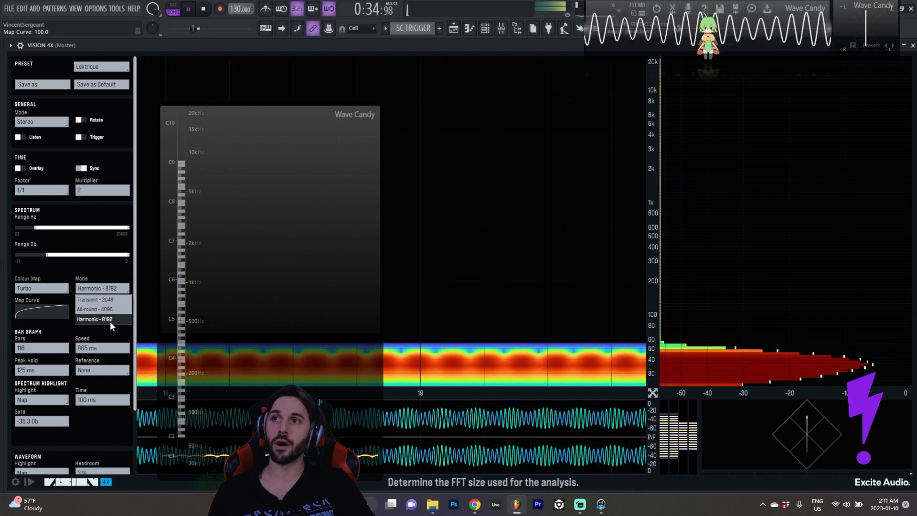
left_click(98, 309)
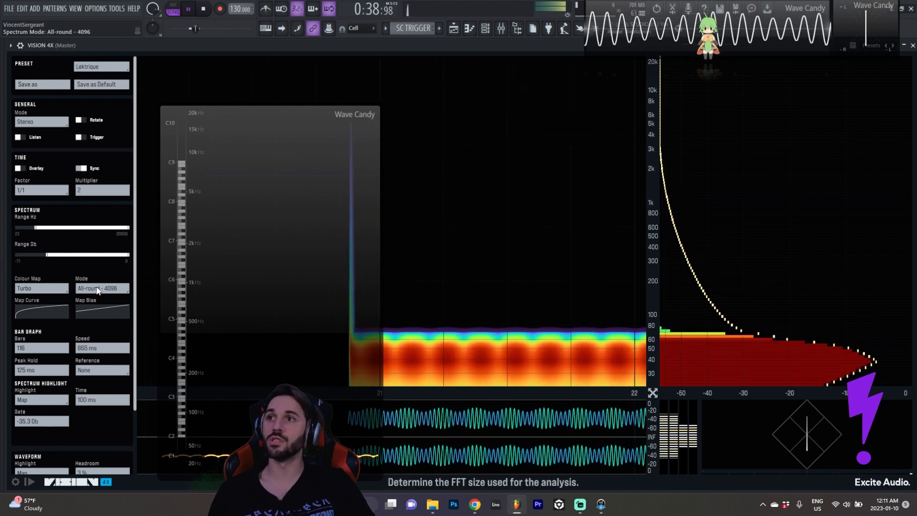
left_click(100, 288)
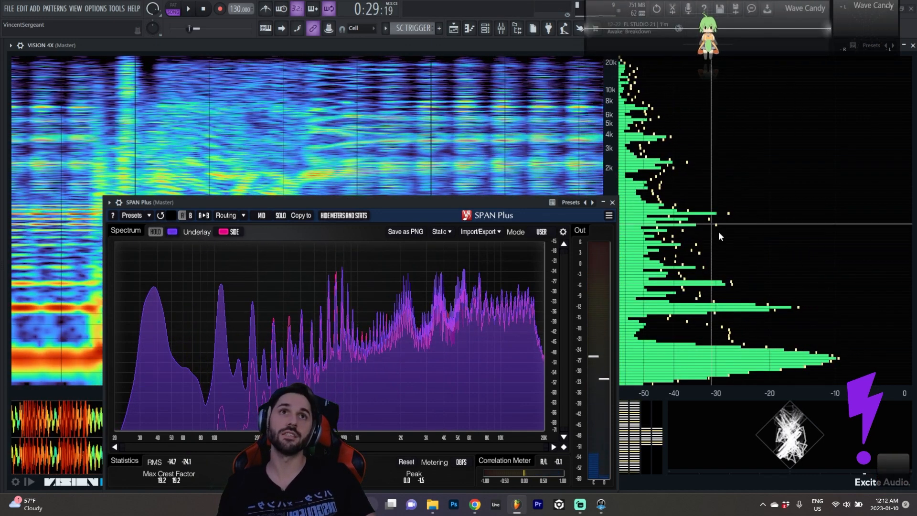
mouse_move(824, 369)
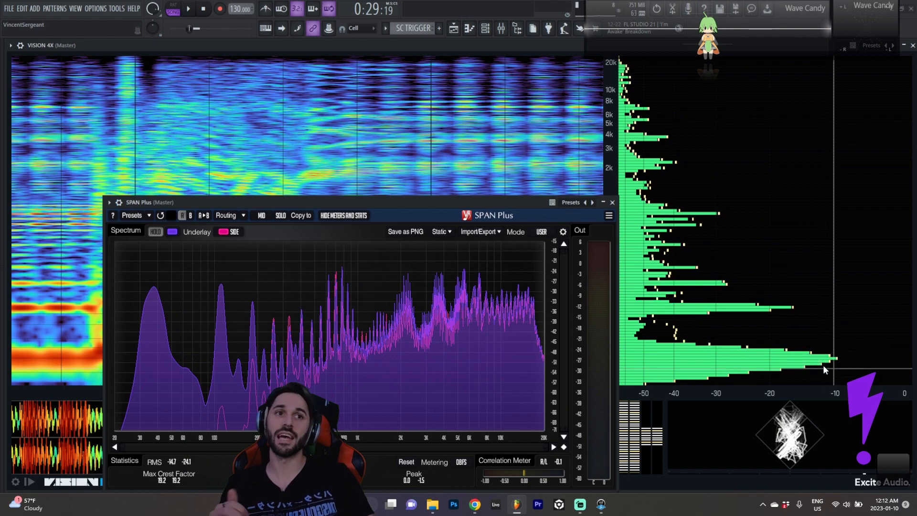
mouse_move(151, 298)
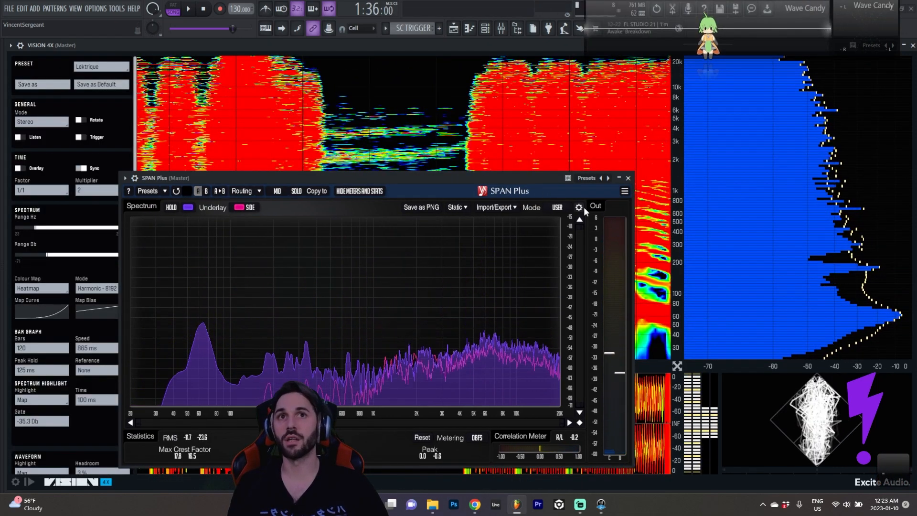
Step: Adjust smoothing in SPAN Plus's Spectrum Mode Editor, then close SPAN Plus
left_click(578, 206)
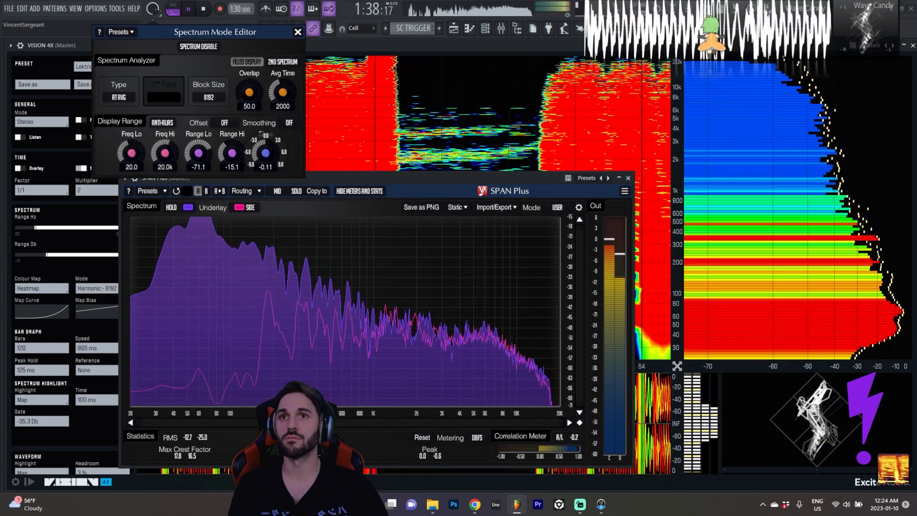
left_click_drag(264, 153, 264, 137)
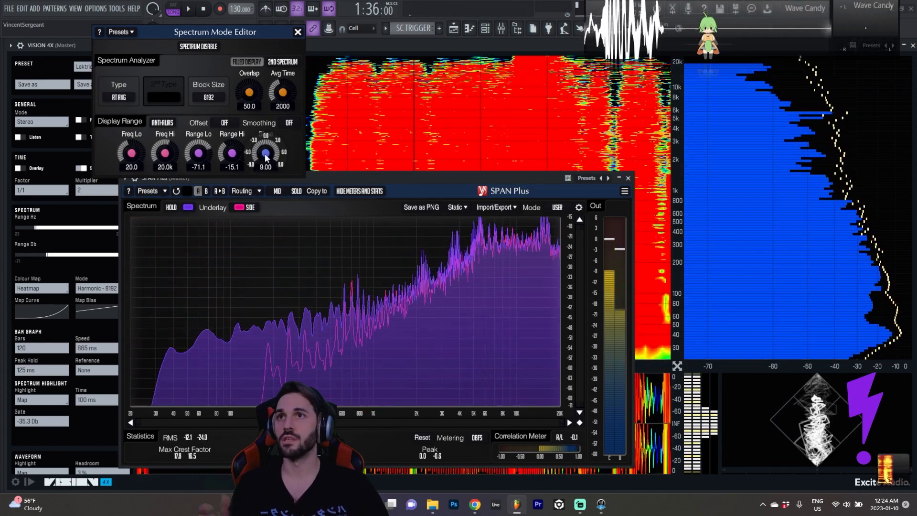
left_click(297, 32)
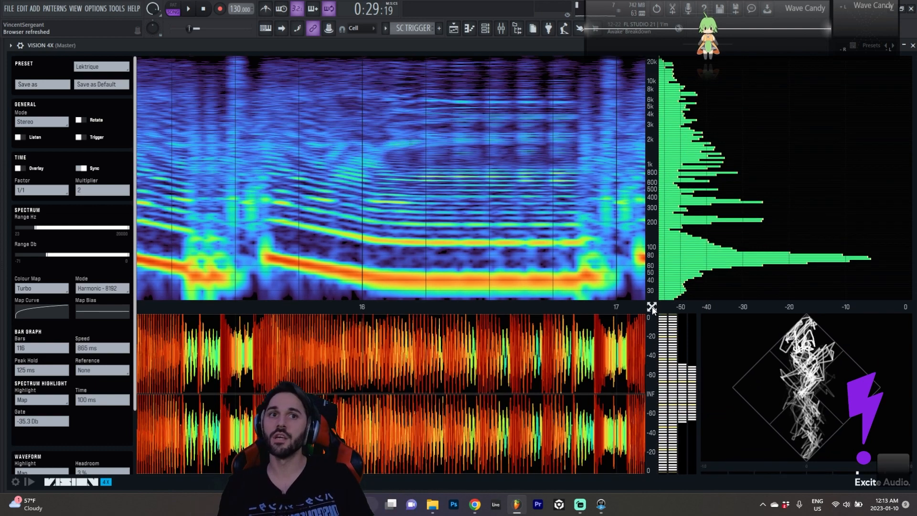
mouse_move(101, 348)
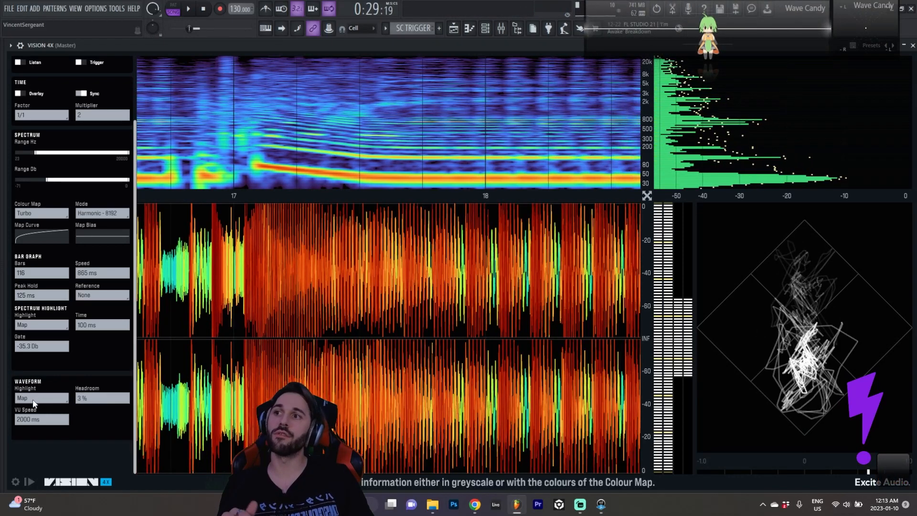
Step: Set the waveform Highlight to Off, then to On, comparing greyscale and coloured waveforms
left_click(41, 398)
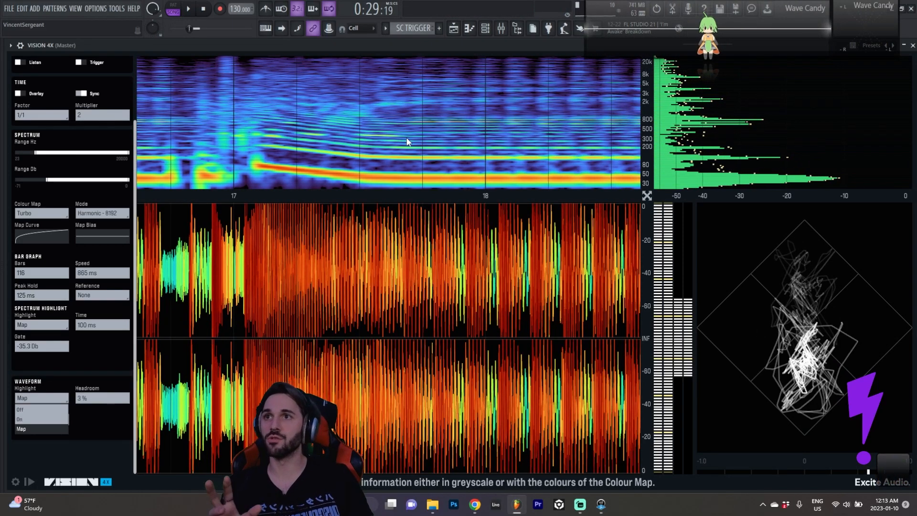
mouse_move(285, 92)
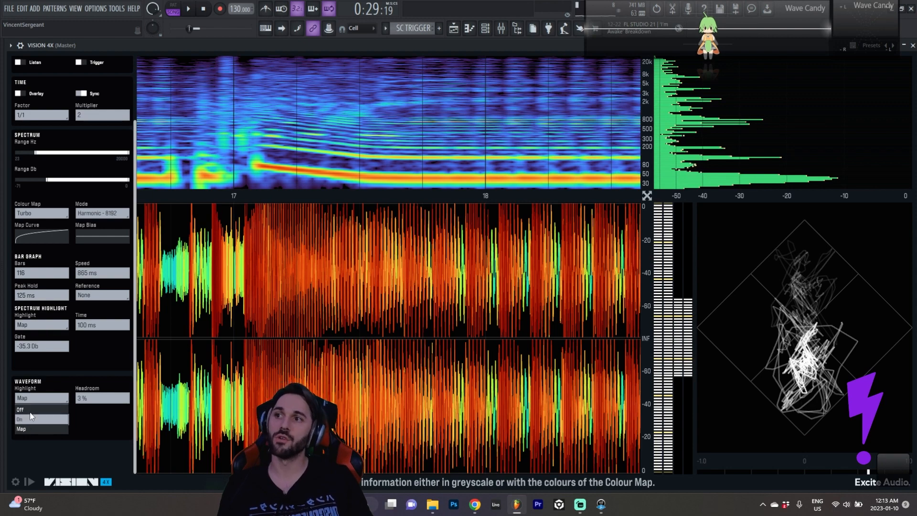
left_click(21, 409)
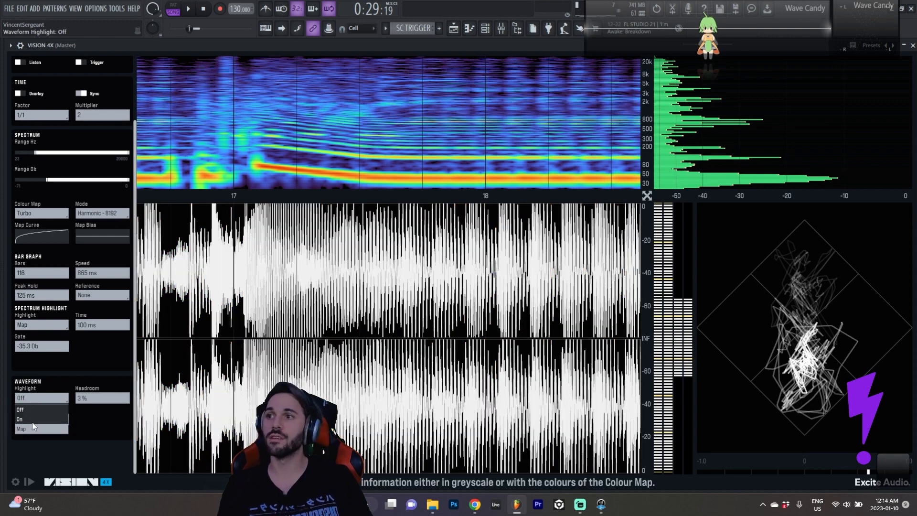
left_click(19, 419)
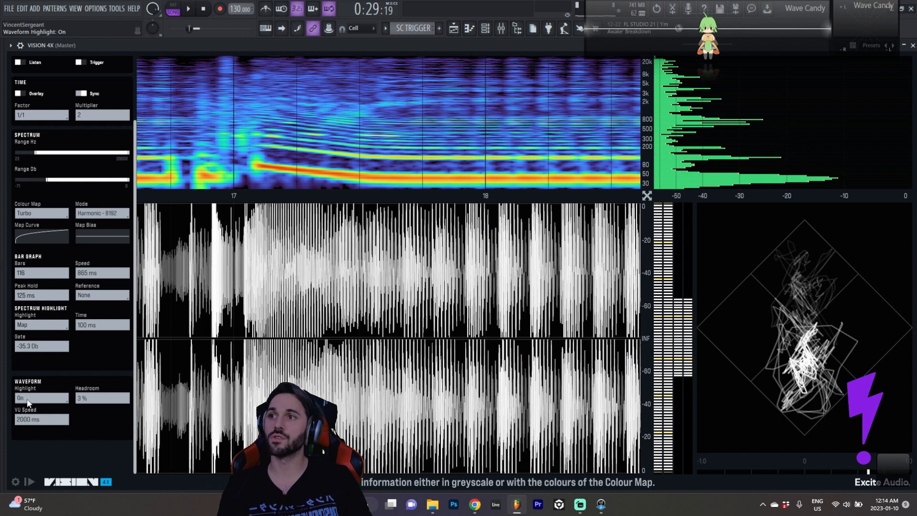
left_click(41, 398)
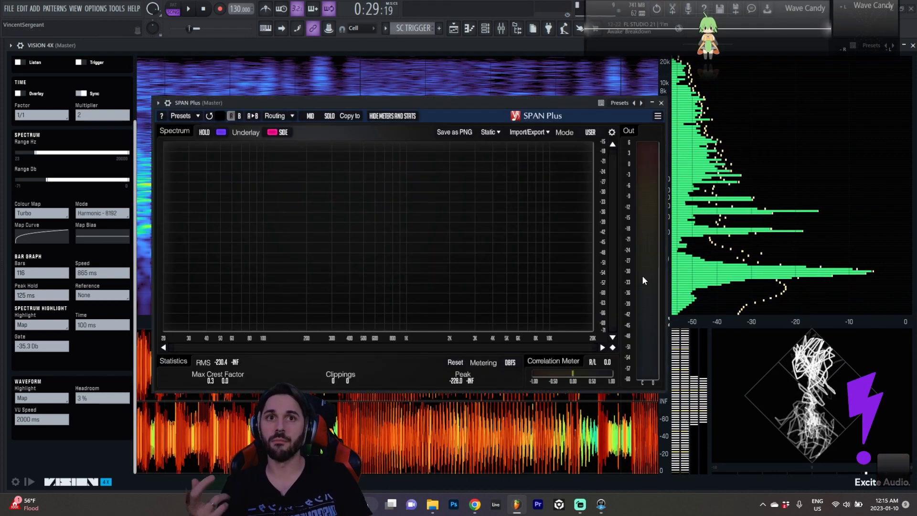
mouse_move(384, 237)
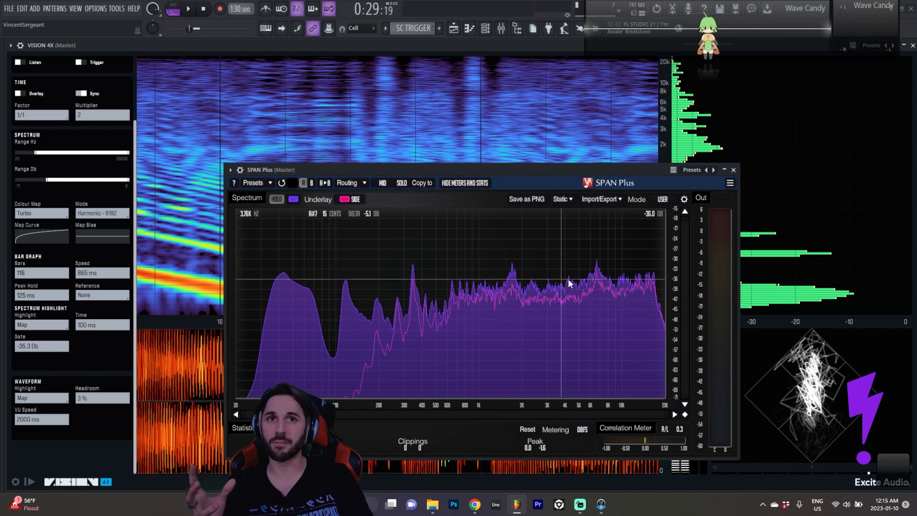
mouse_move(592, 352)
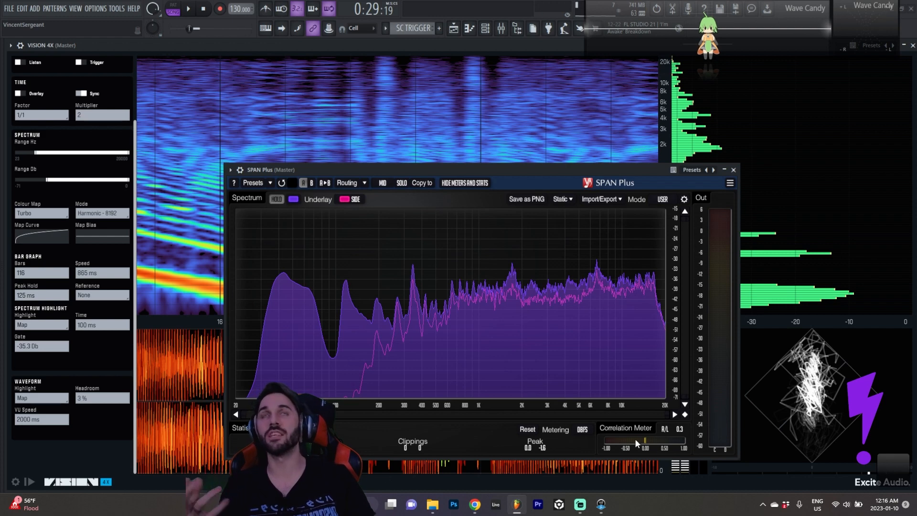
mouse_move(408, 333)
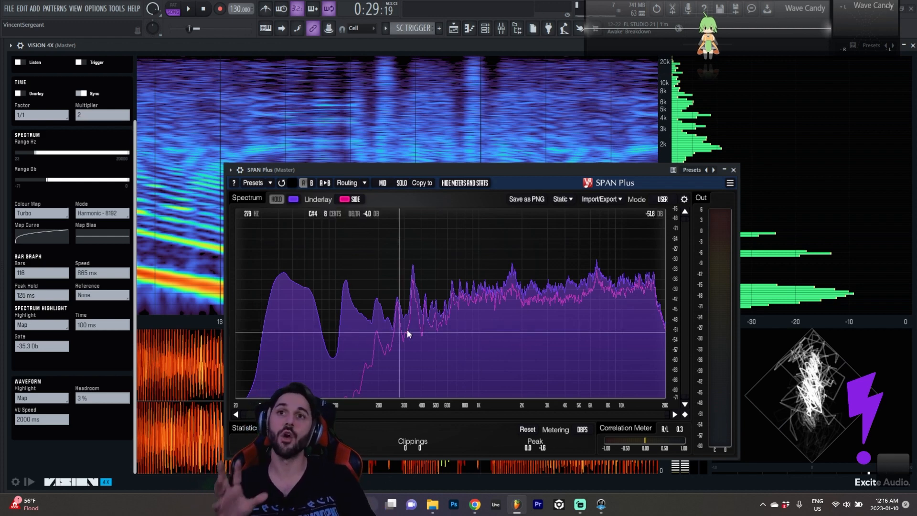
mouse_move(549, 320)
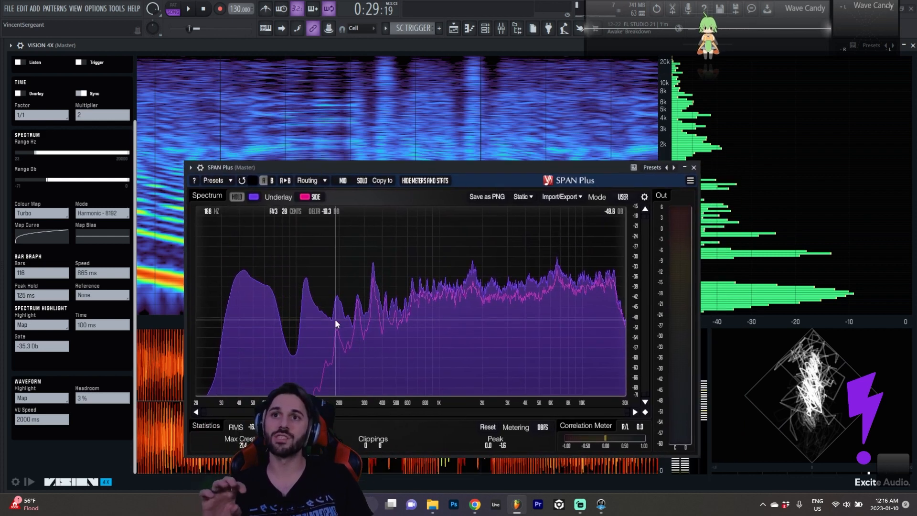
mouse_move(375, 305)
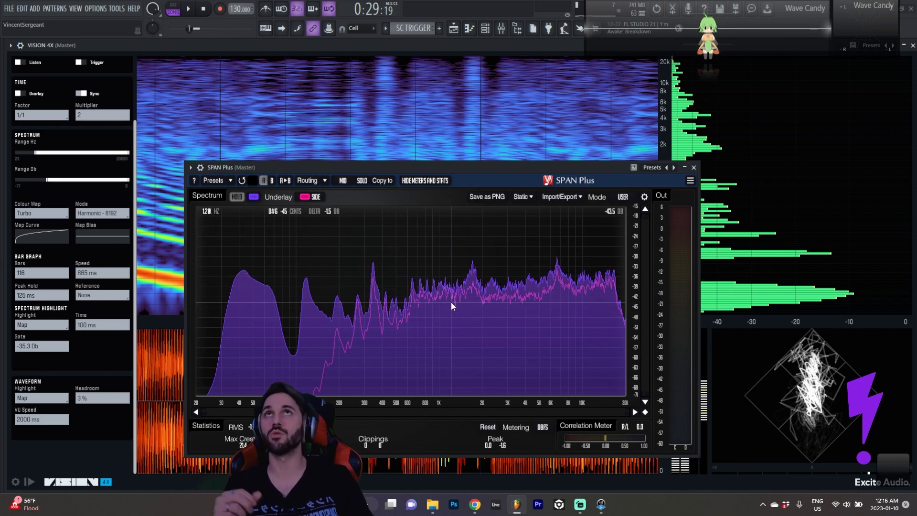
mouse_move(432, 320)
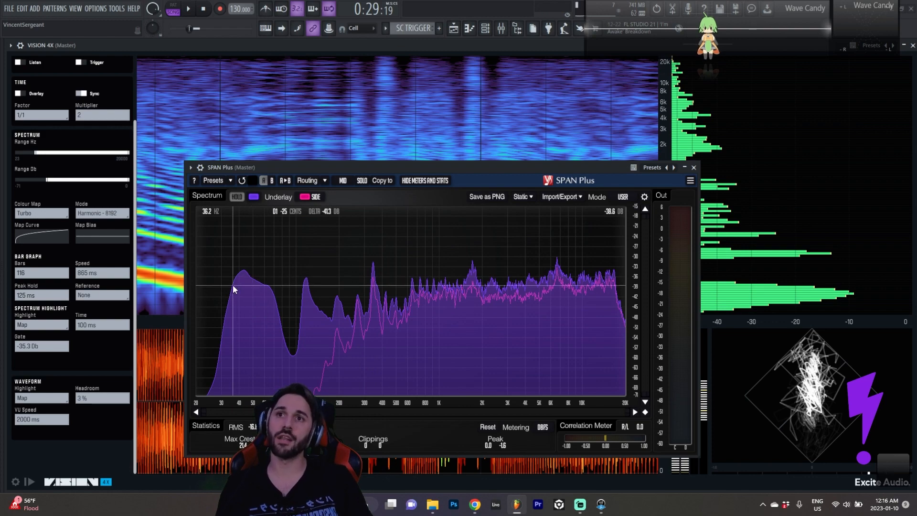
mouse_move(450, 293)
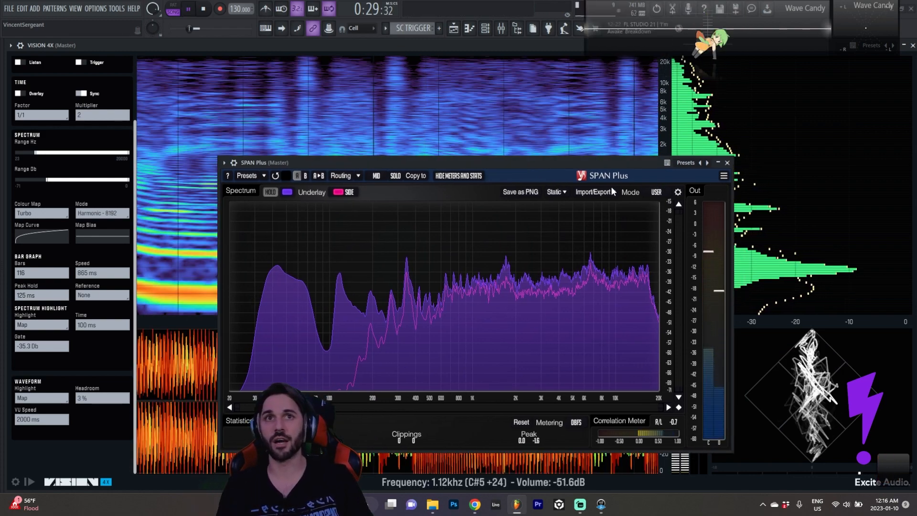
Step: Close the SPAN Plus analyser window to bring Vision 4X back to full screen
left_click(727, 162)
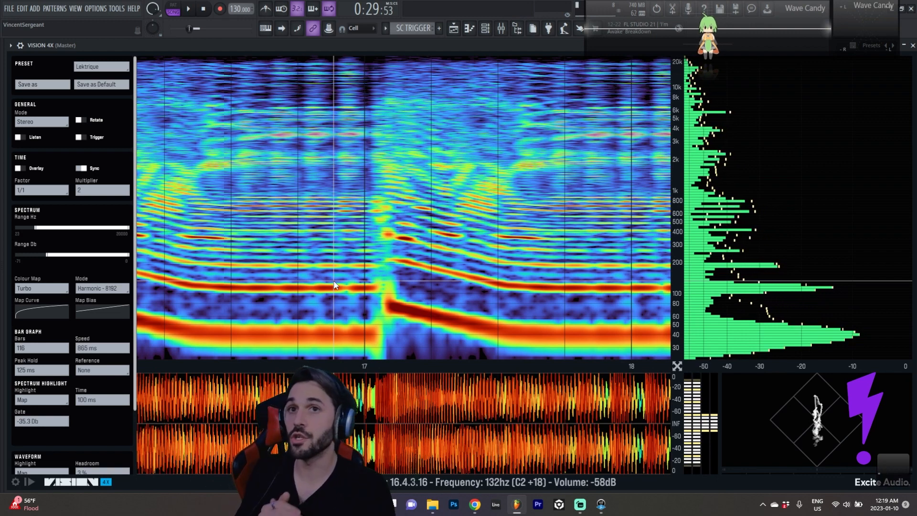
mouse_move(402, 278)
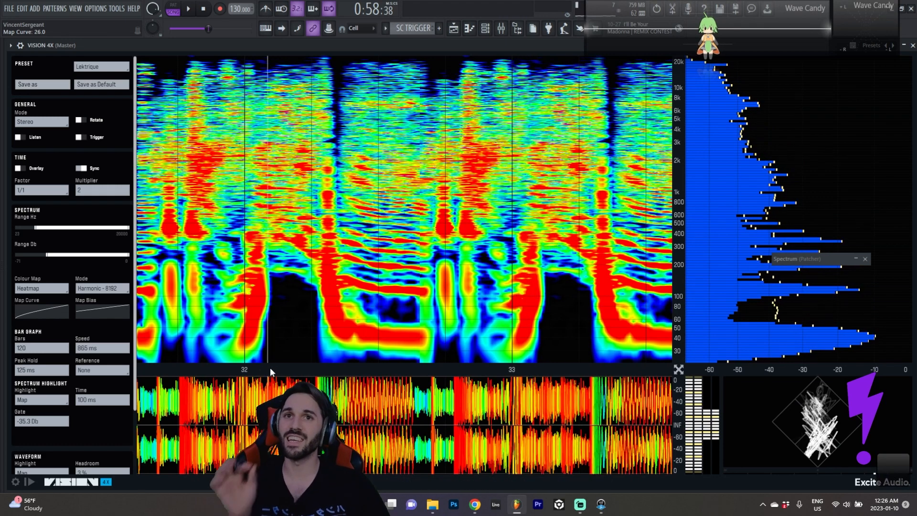
mouse_move(524, 292)
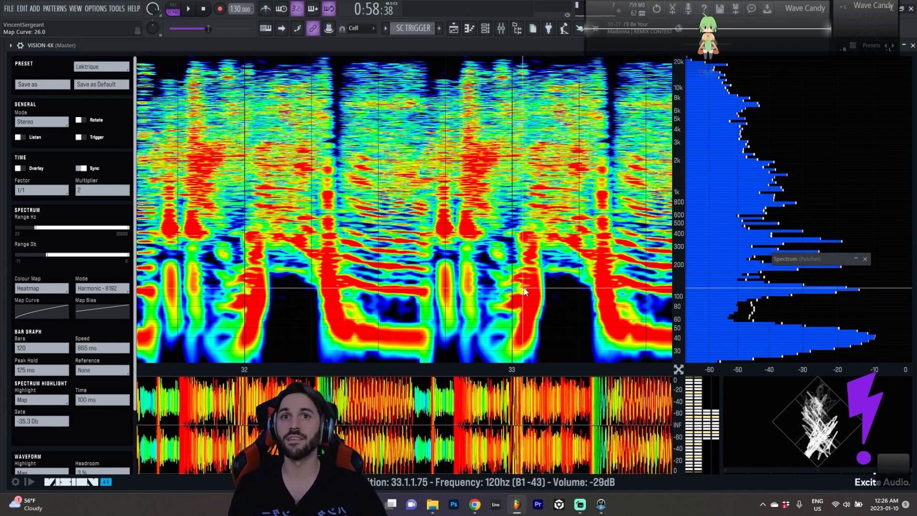
mouse_move(560, 249)
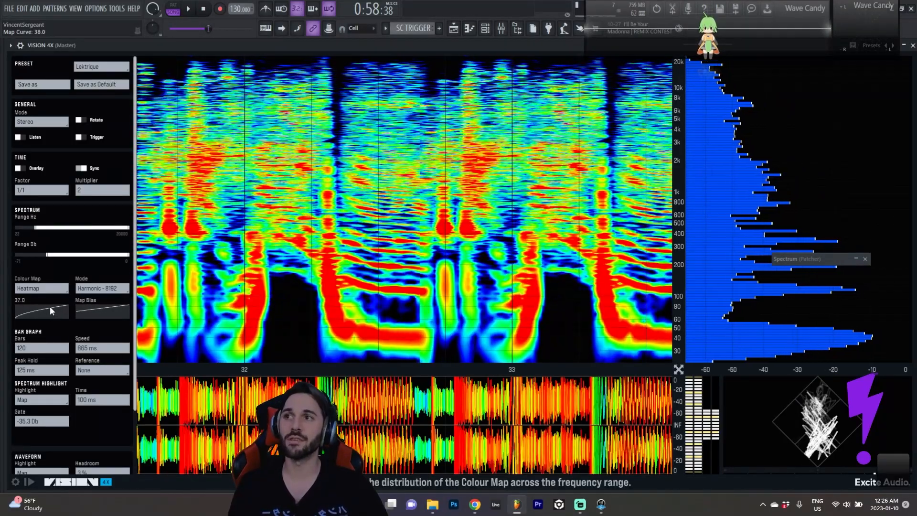
Step: Raise the Heatmap spectrogram's map curve from 26 to about 38
left_click_drag(53, 307, 58, 314)
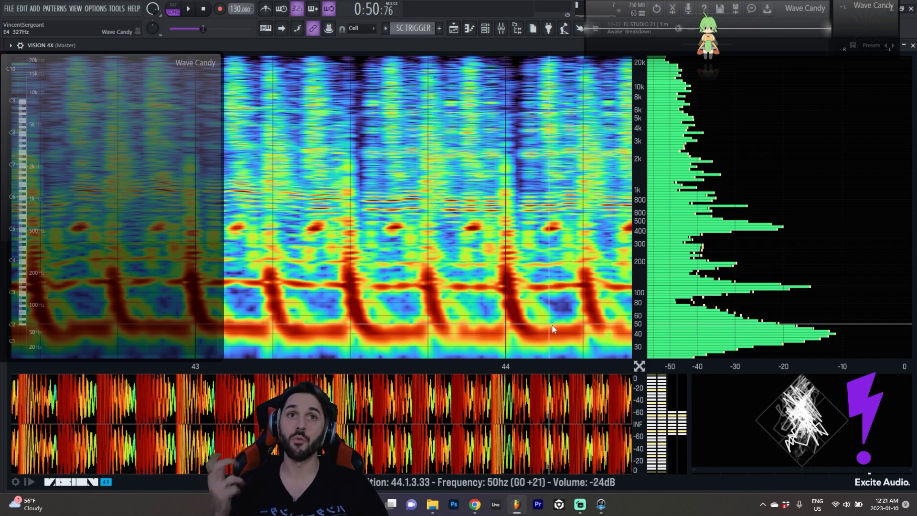
mouse_move(717, 315)
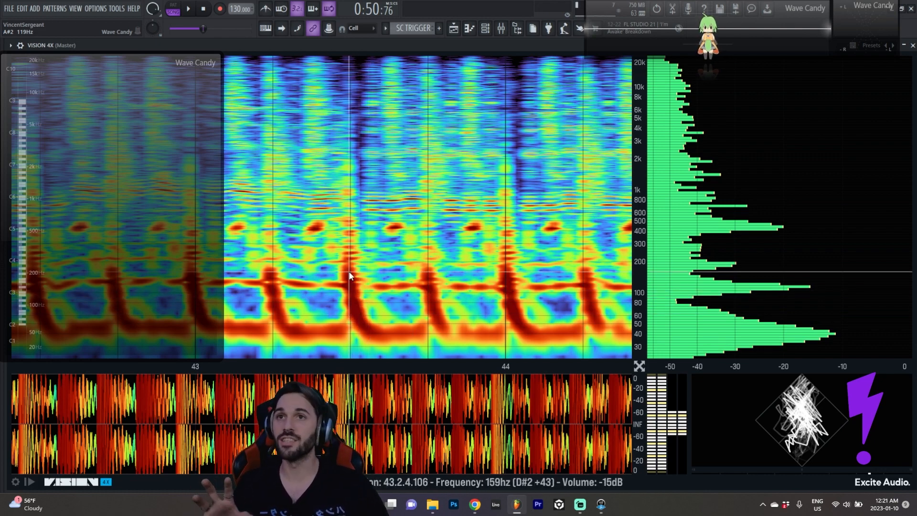
mouse_move(394, 237)
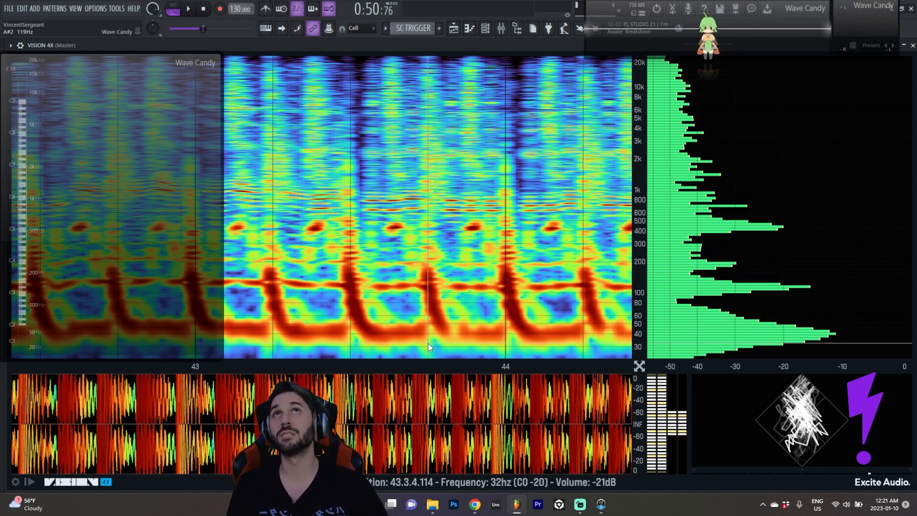
mouse_move(330, 289)
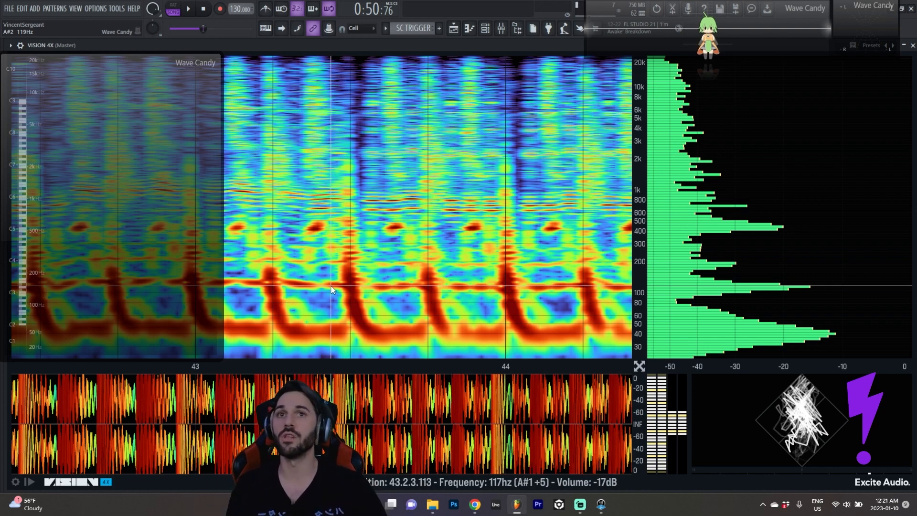
mouse_move(301, 298)
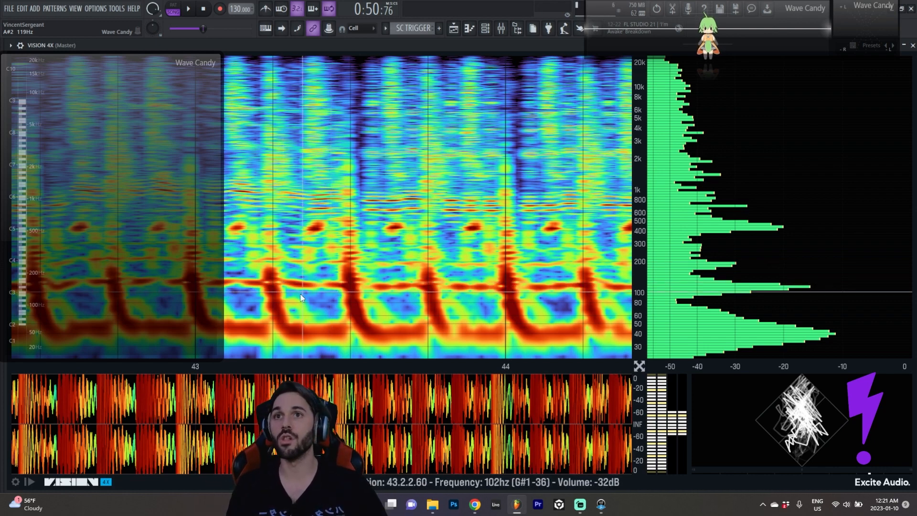